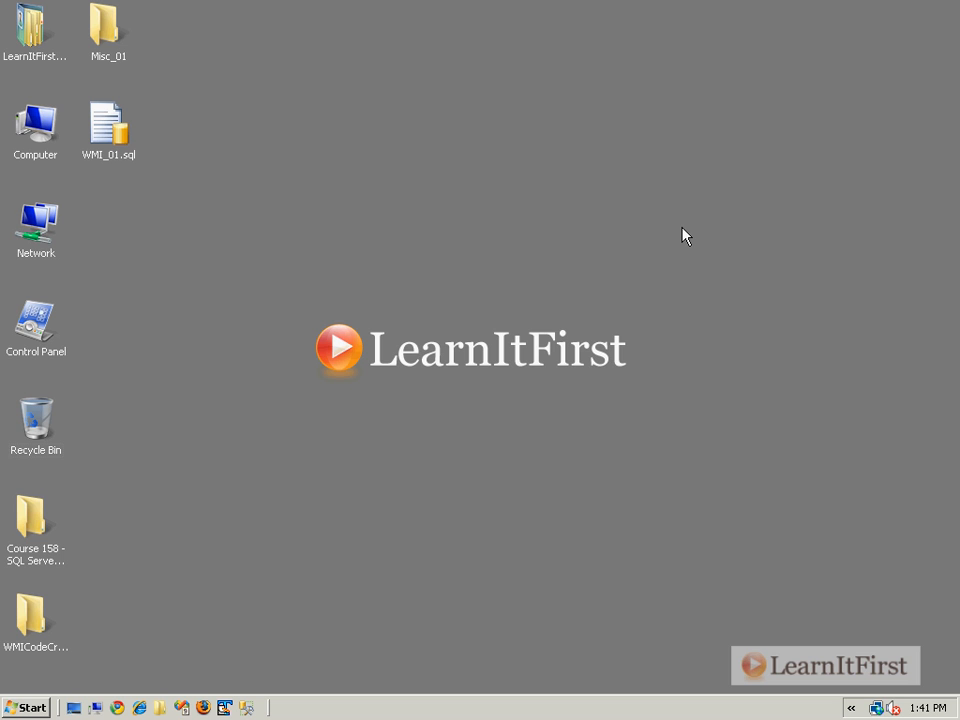
Show local services via Administrative Tools and select Windows Management Instrumentation, listed as Started.
left_click(28, 708)
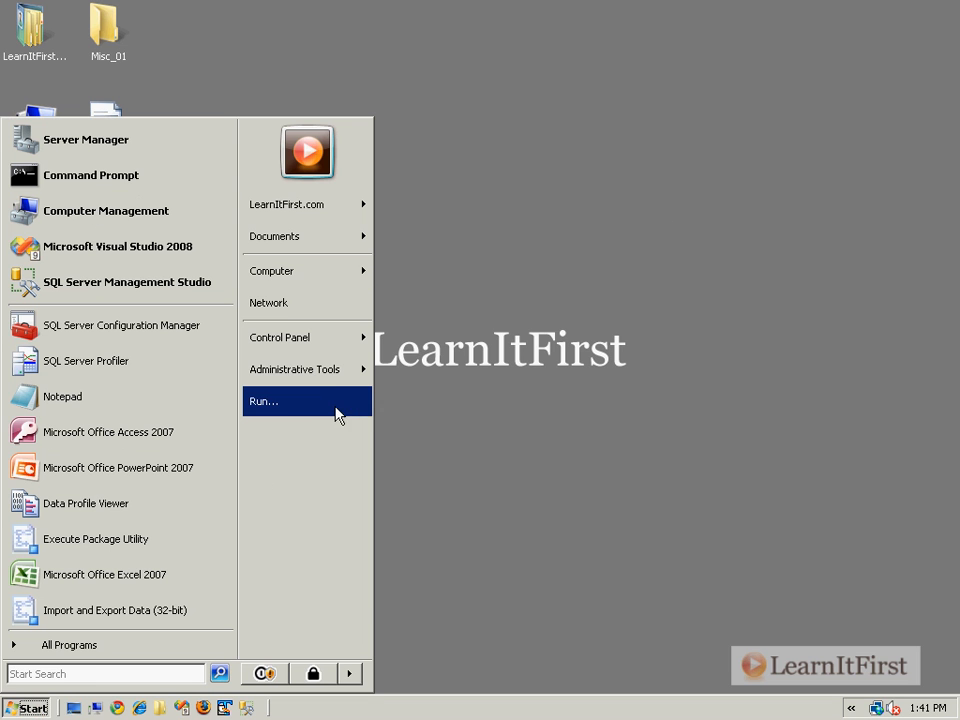
mouse_move(296, 368)
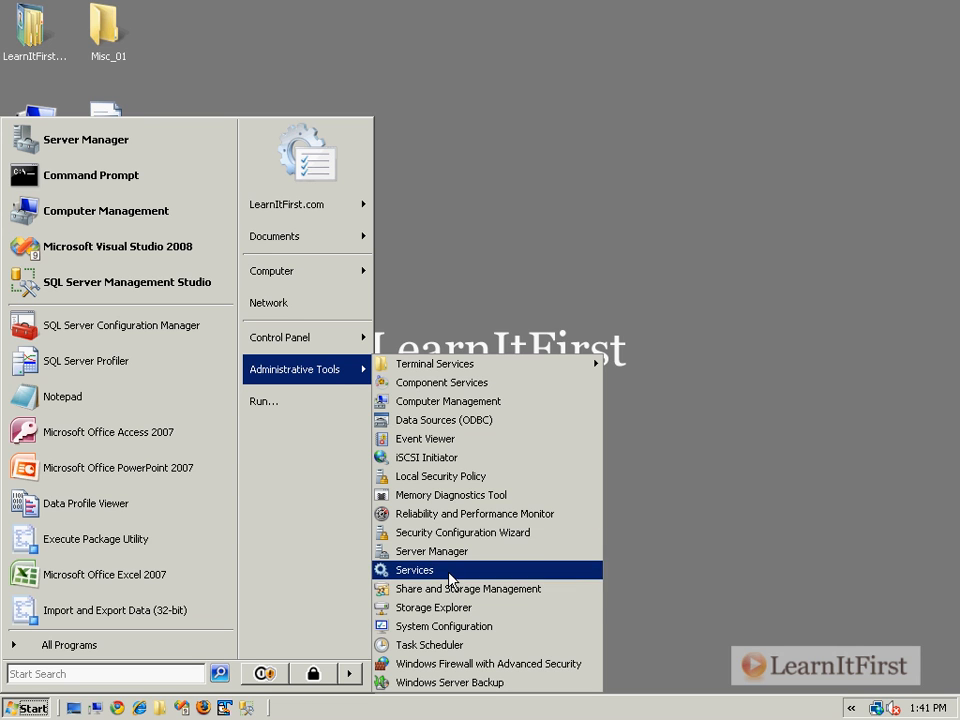
left_click(416, 568)
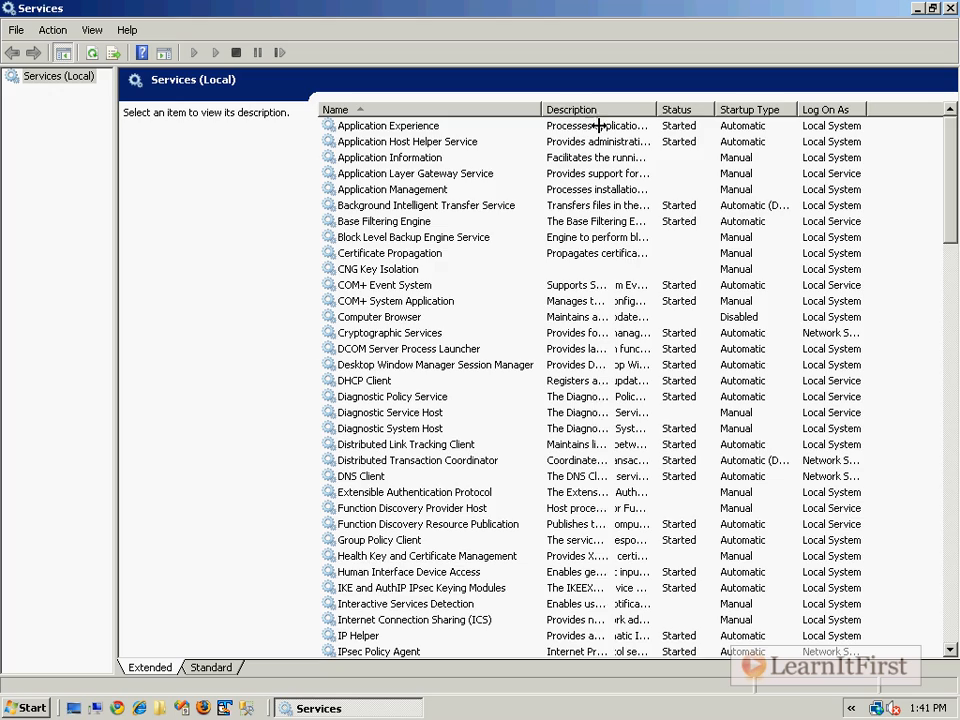
scroll("down", 3)
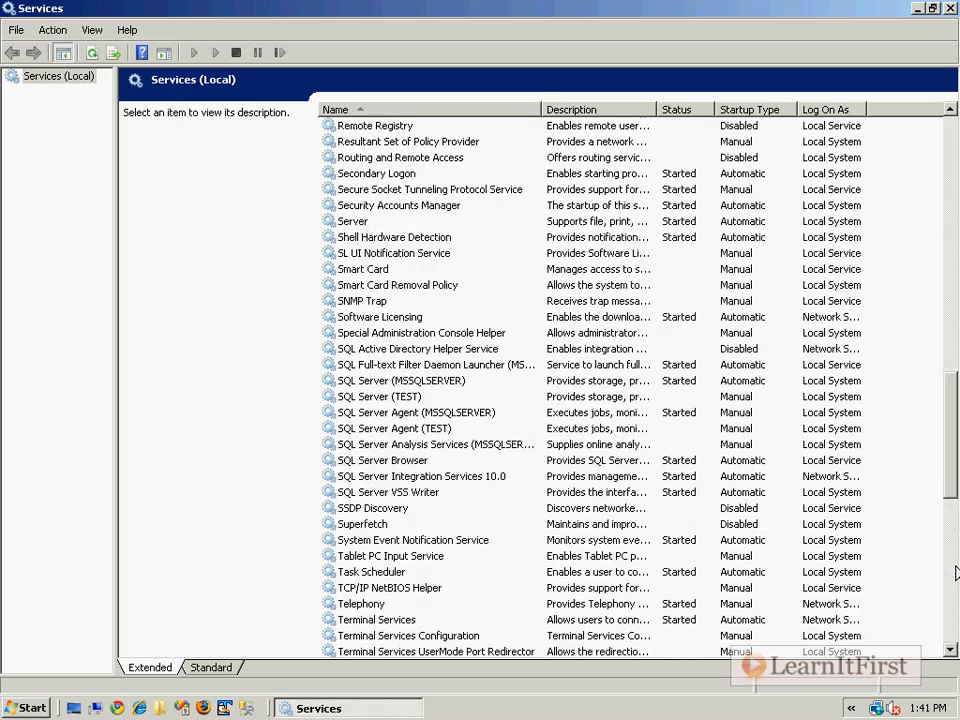
scroll("down", 3)
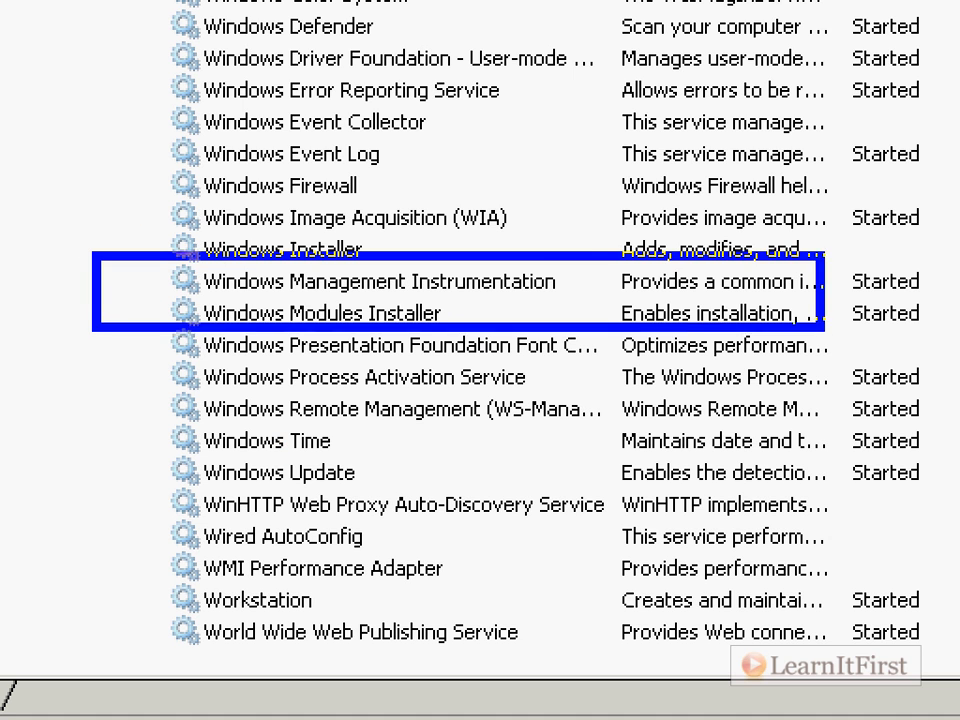
left_click(370, 280)
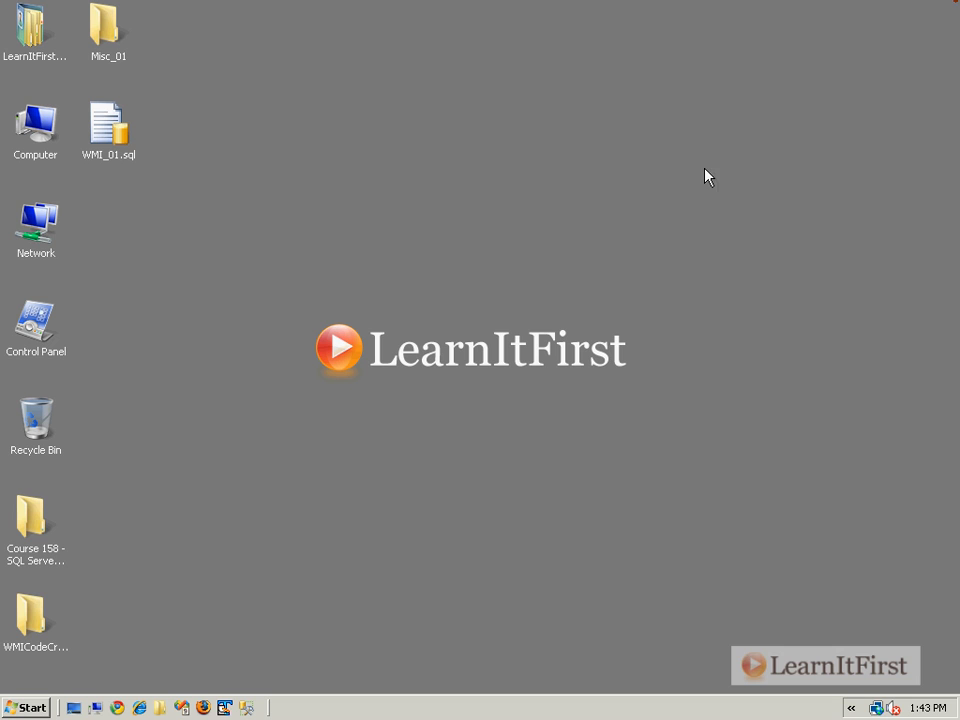
mouse_move(364, 240)
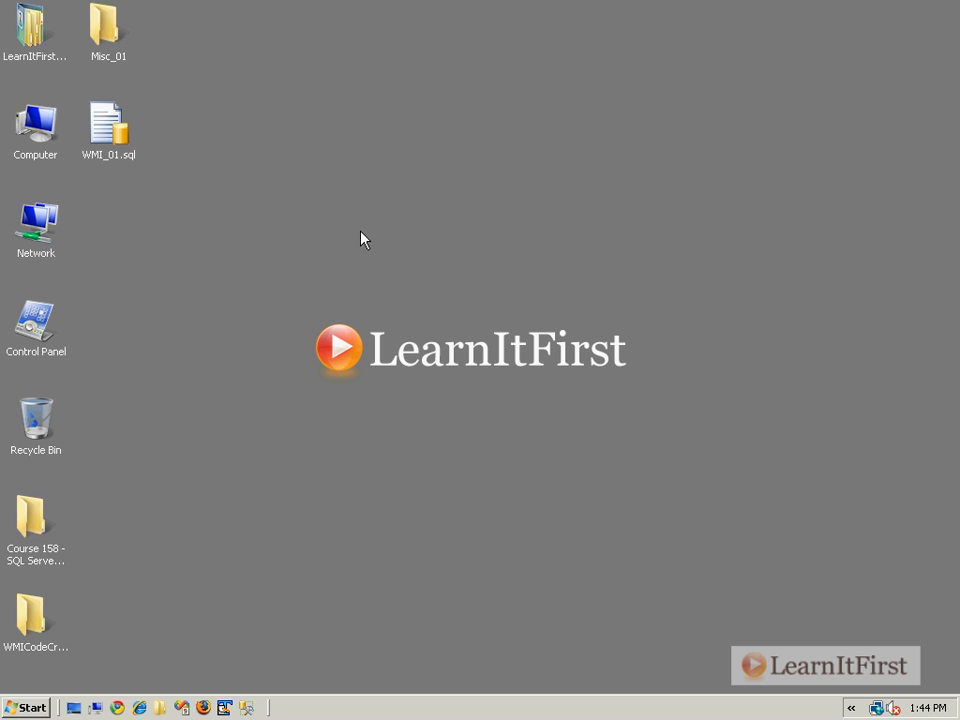
mouse_move(256, 284)
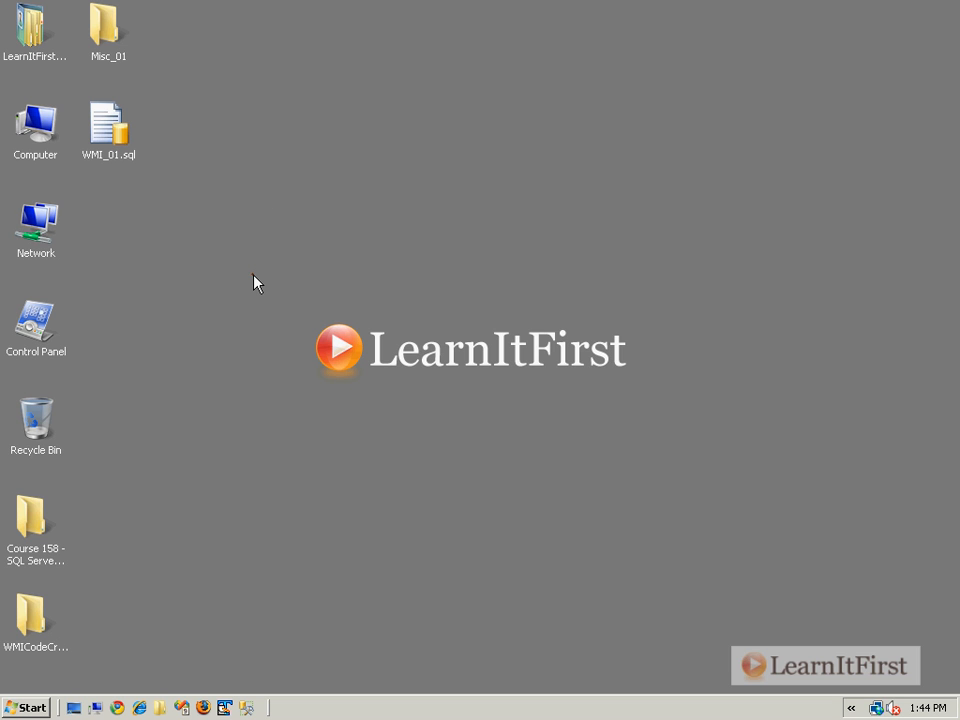
mouse_move(48, 712)
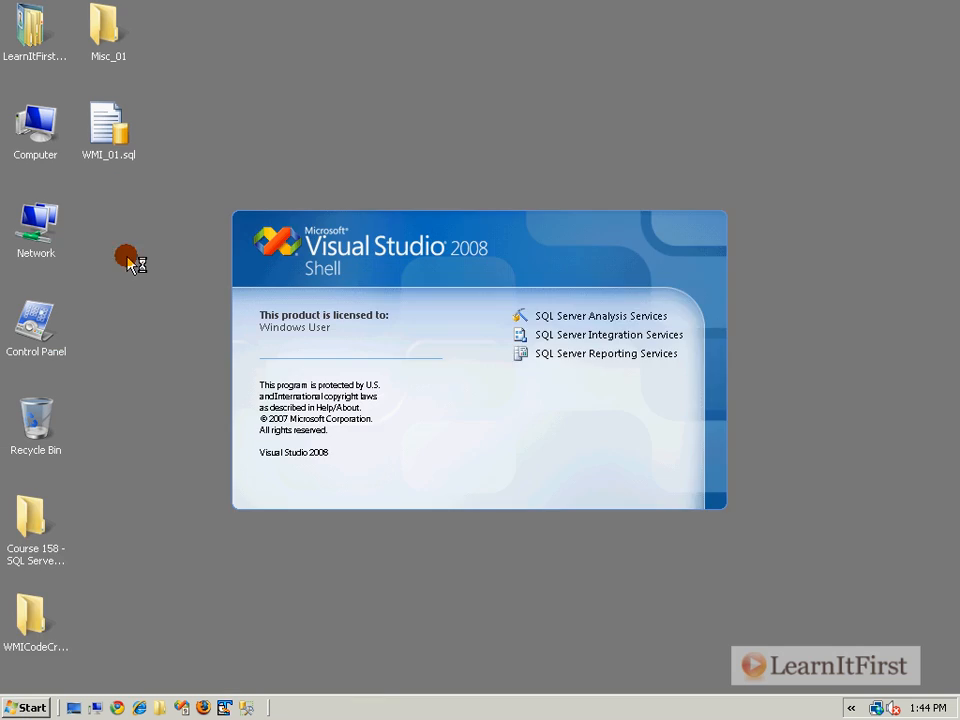
Create a new Integration Services project named WMI_1.
left_click(18, 28)
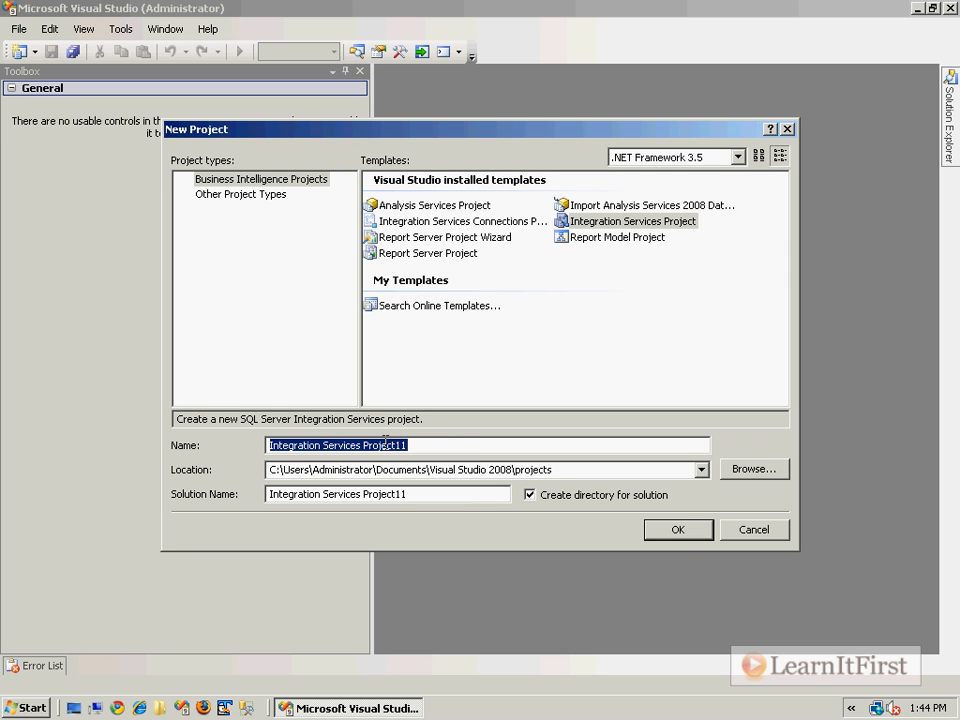
type("WMI_1")
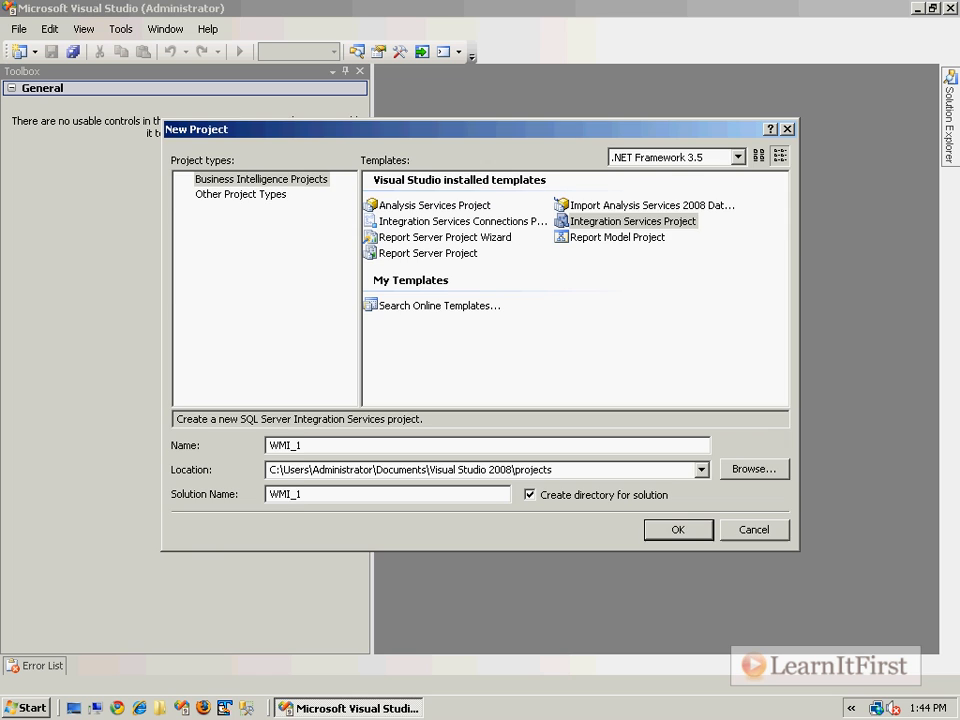
left_click(676, 528)
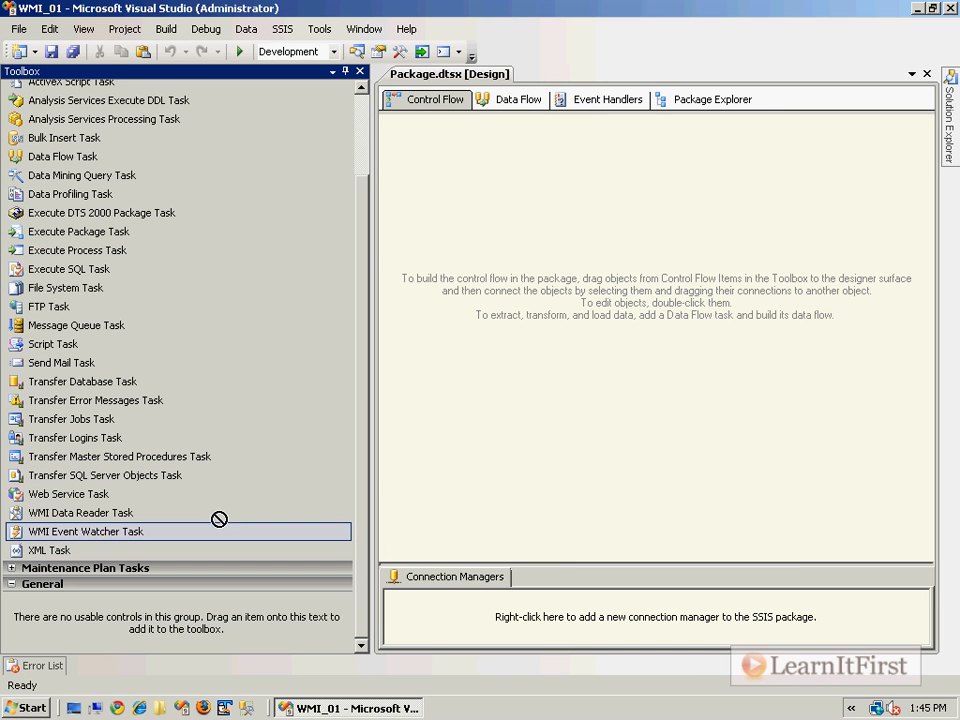
Add a WMI Event Watcher task and rename it Wait for file to hit folder.
left_click_drag(84, 532, 544, 190)
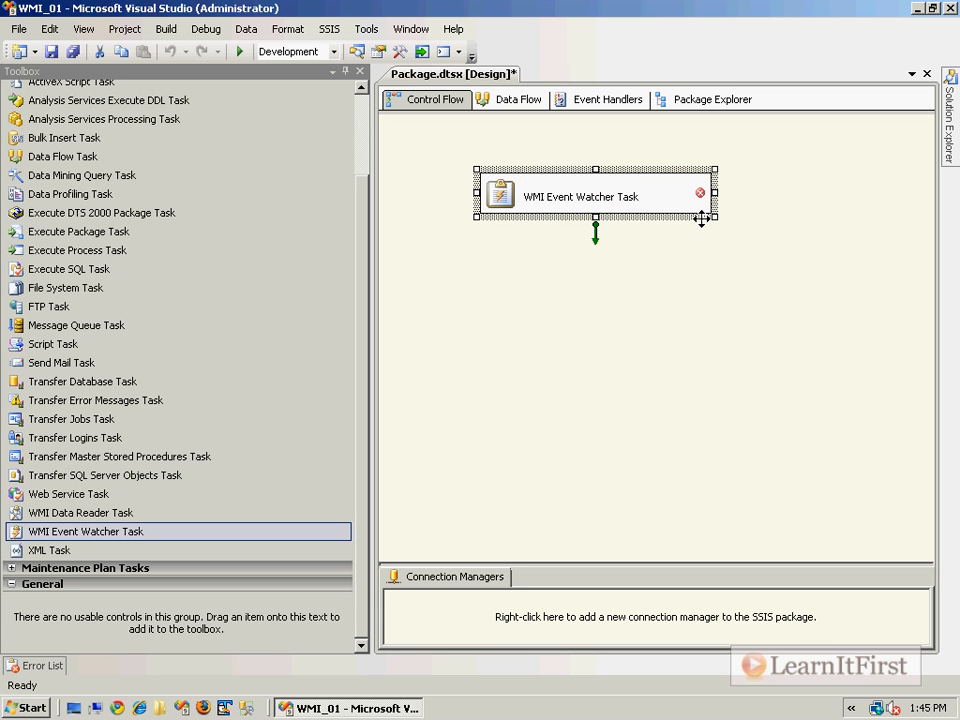
double_click(580, 196)
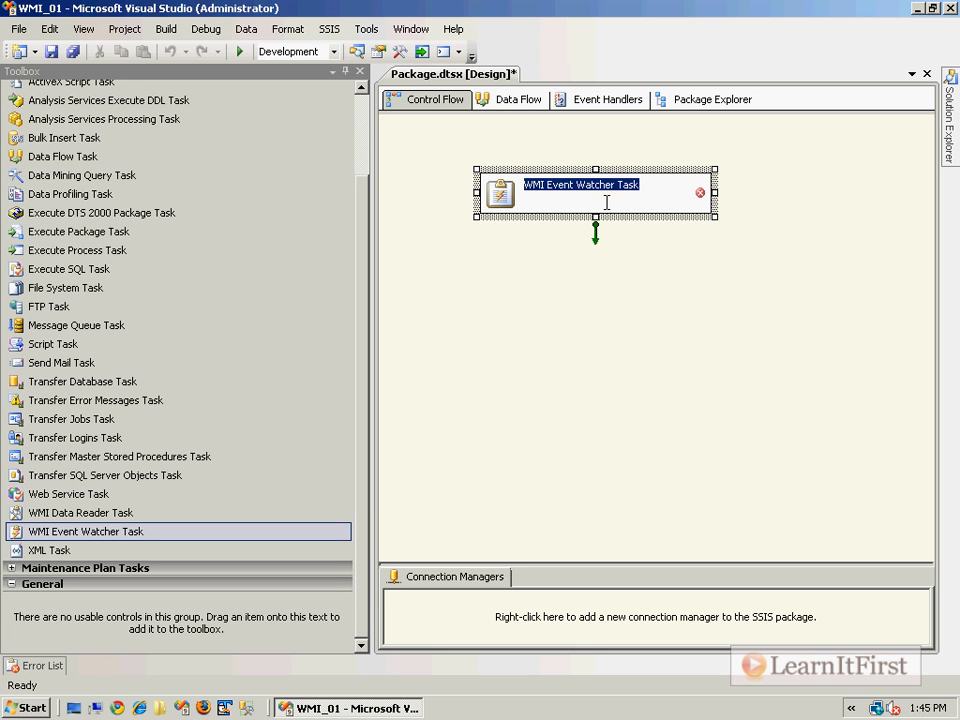
type("Wait for file to hit folder")
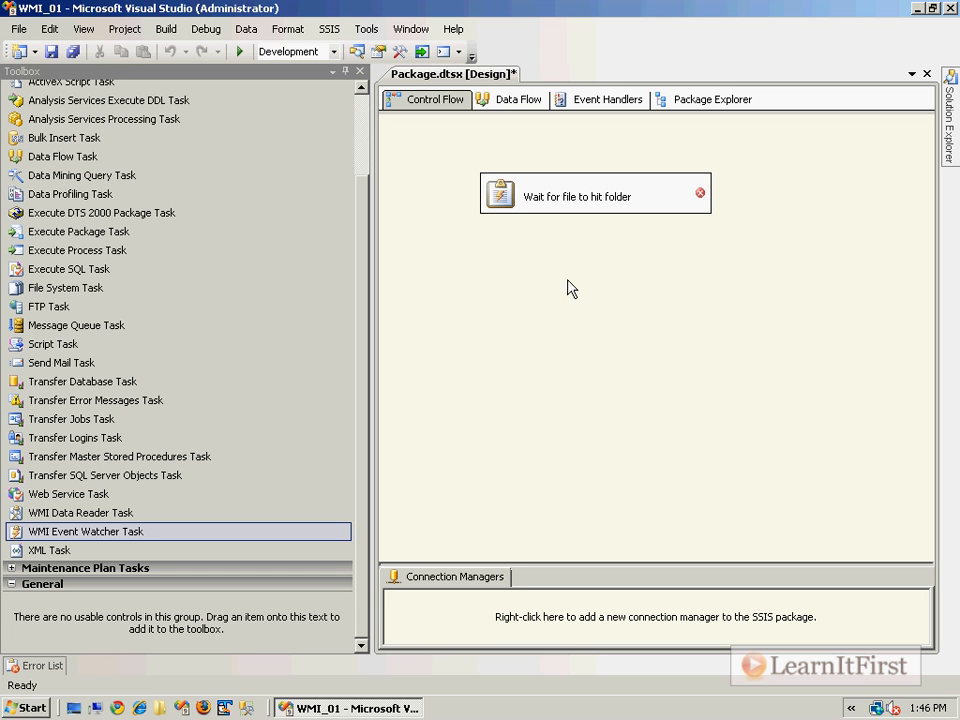
mouse_move(586, 212)
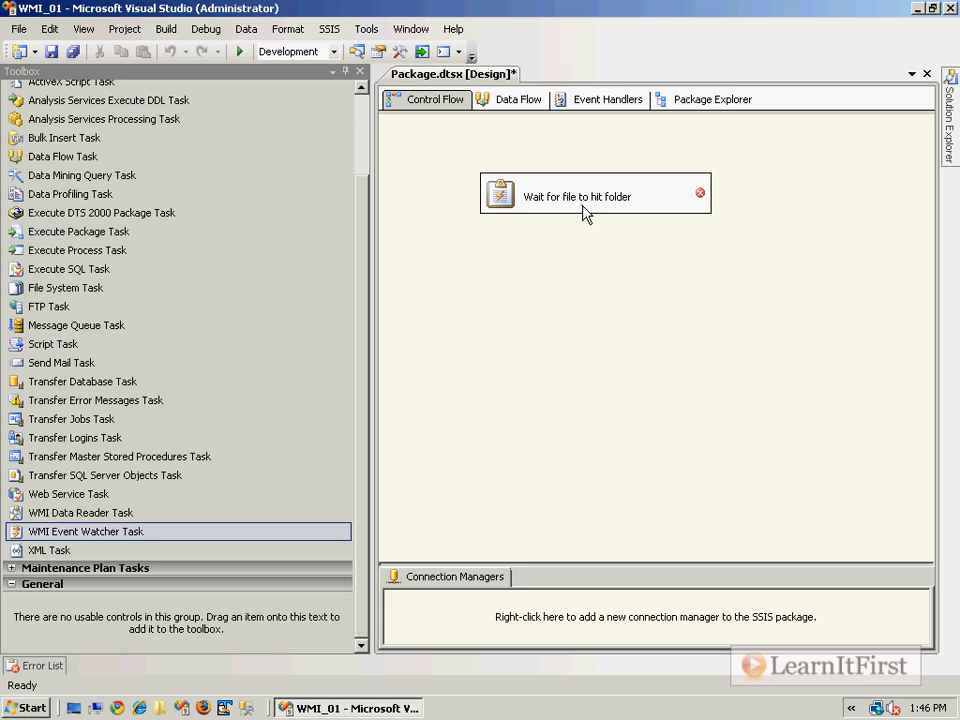
left_click(596, 196)
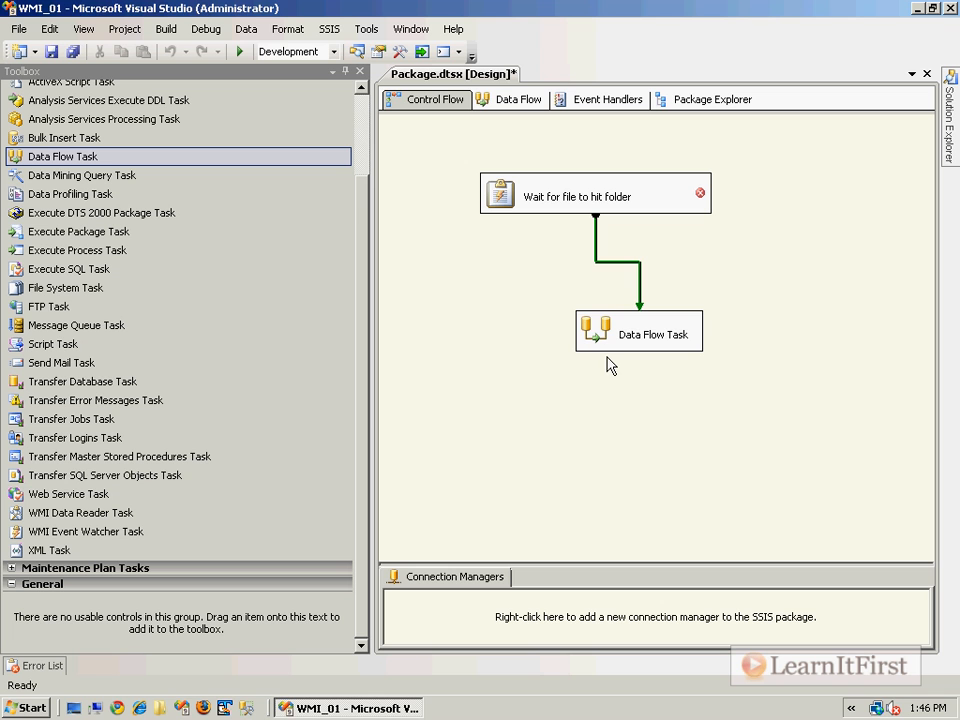
Replace the Data Flow Task with a Script Task linked from the watcher task.
key("Delete")
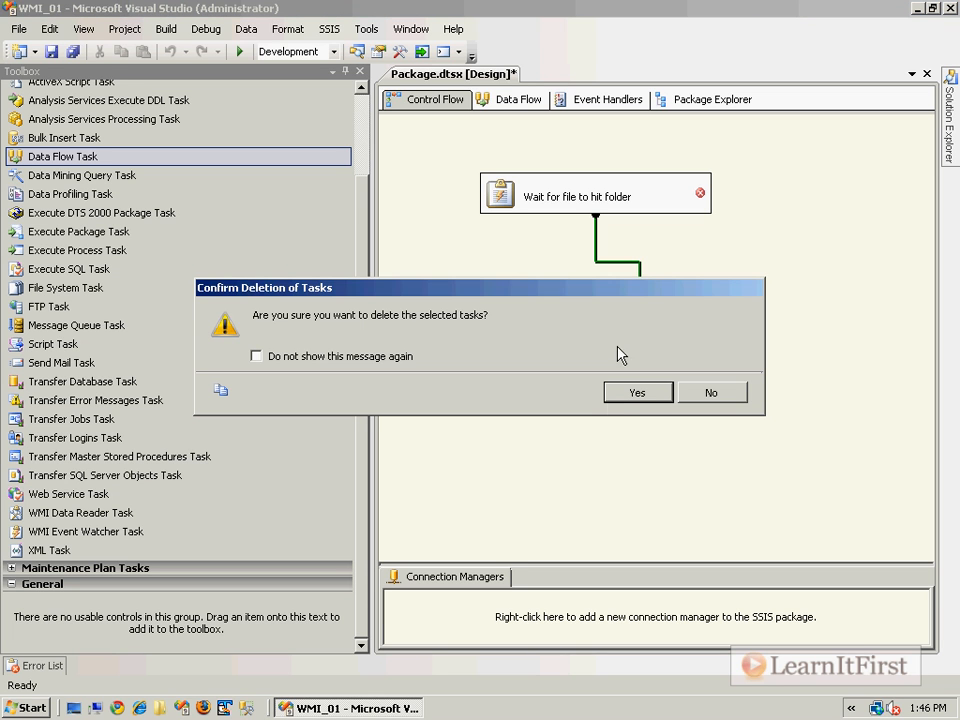
left_click(636, 392)
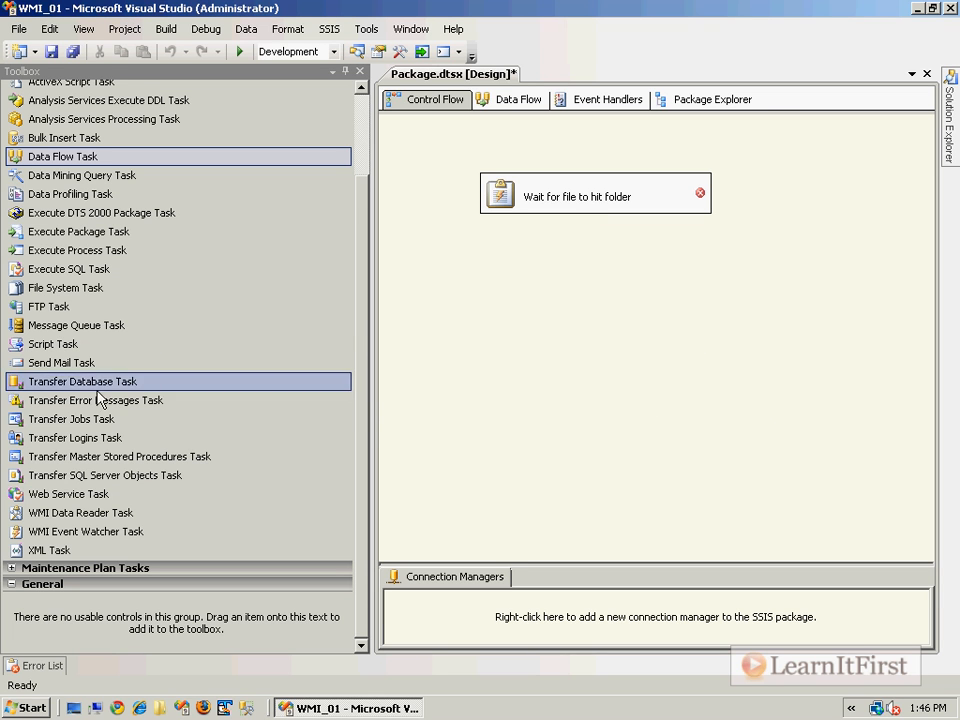
left_click_drag(52, 344, 632, 326)
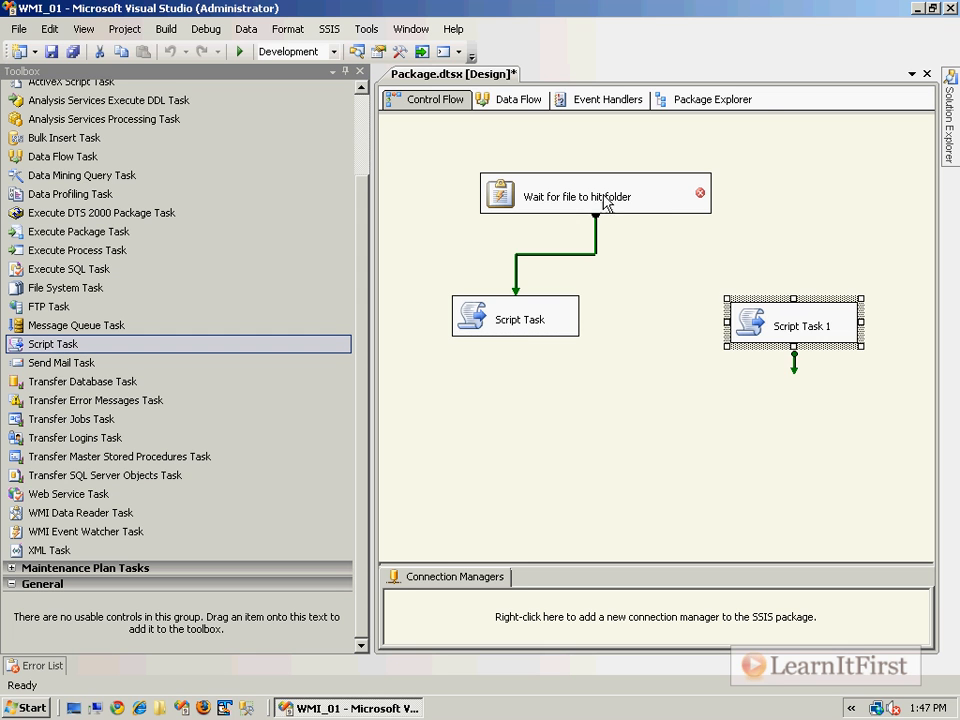
left_click_drag(596, 216, 792, 298)
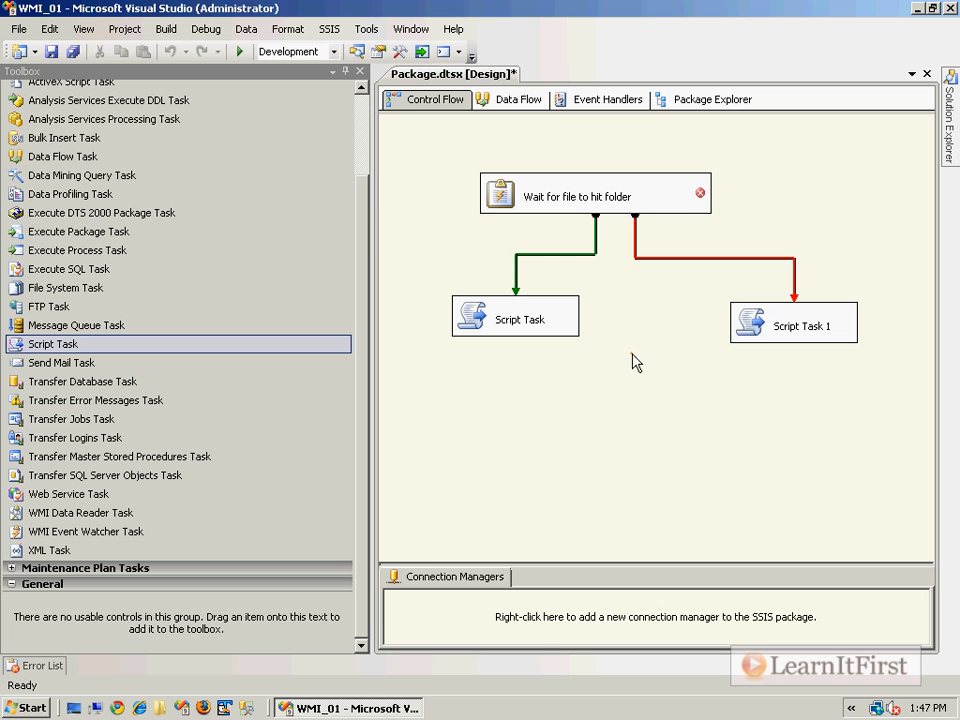
Move both script tasks under the watcher, rename the second Misery, and edit its script.
left_click(288, 28)
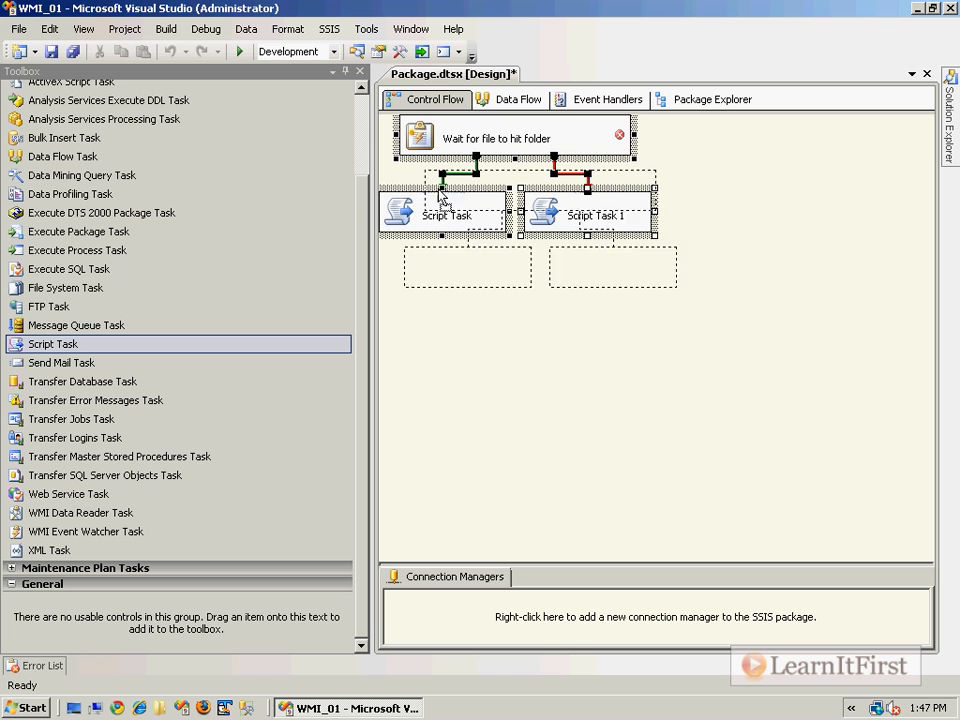
left_click_drag(500, 138, 624, 258)
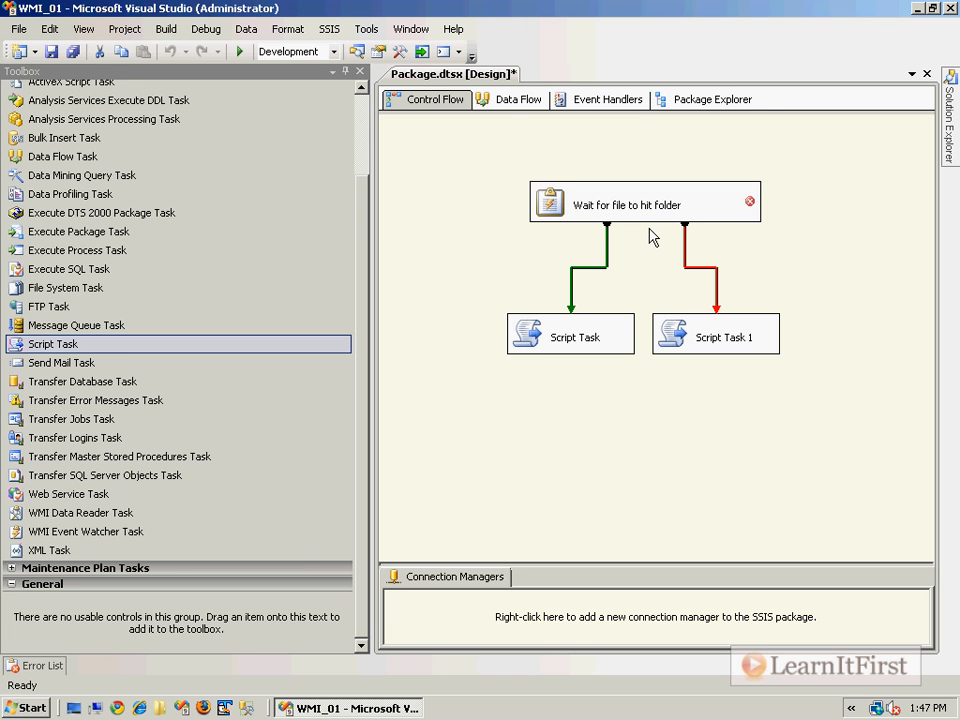
mouse_move(584, 344)
type("Success")
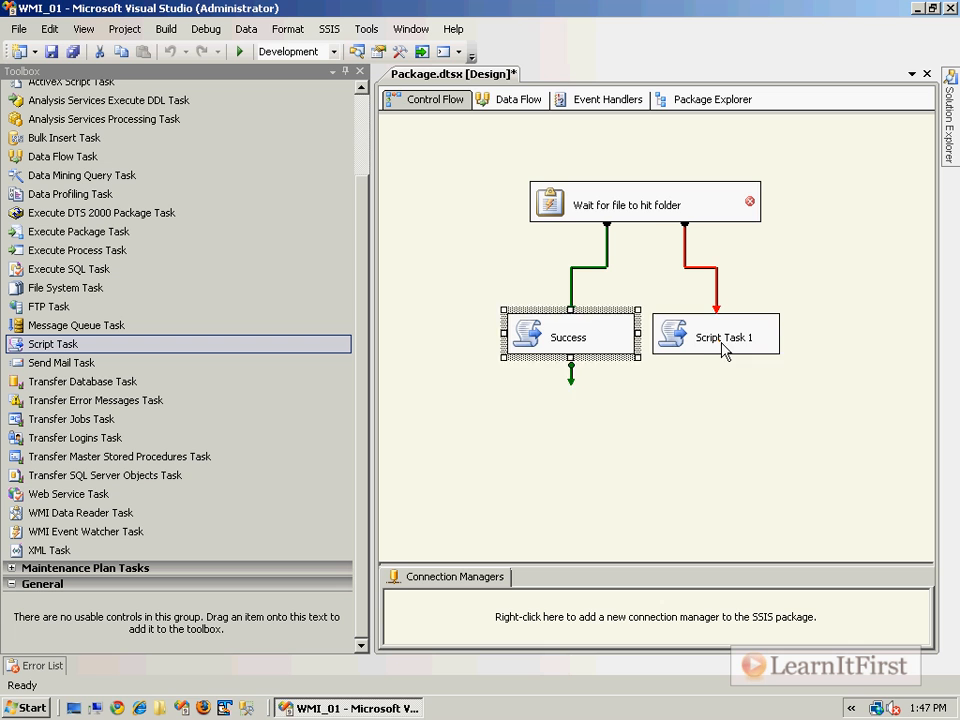
double_click(716, 336)
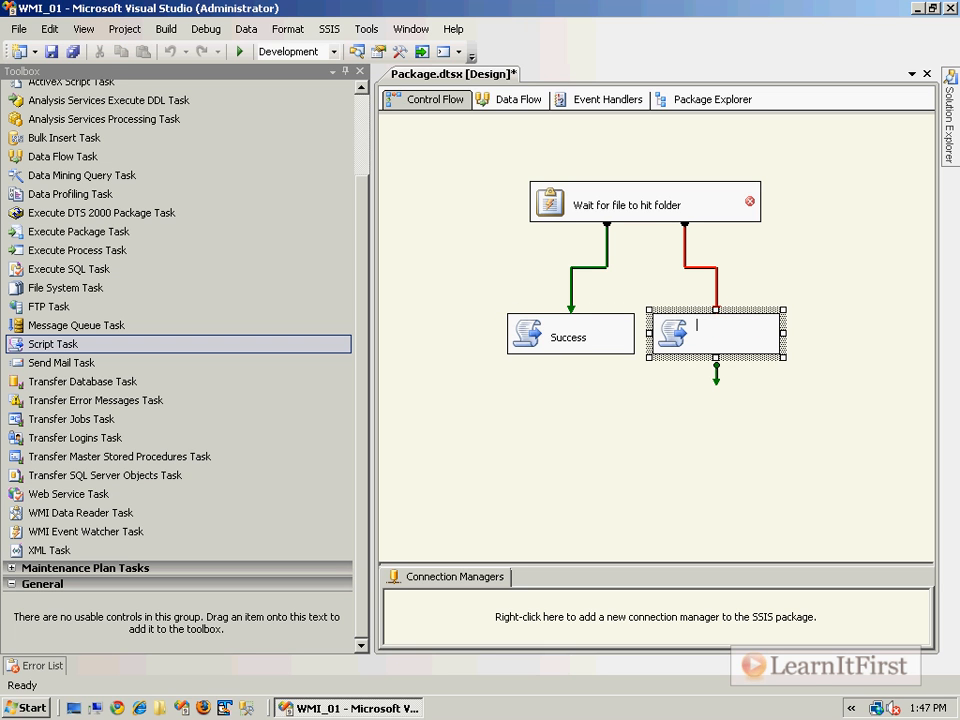
type("Misery")
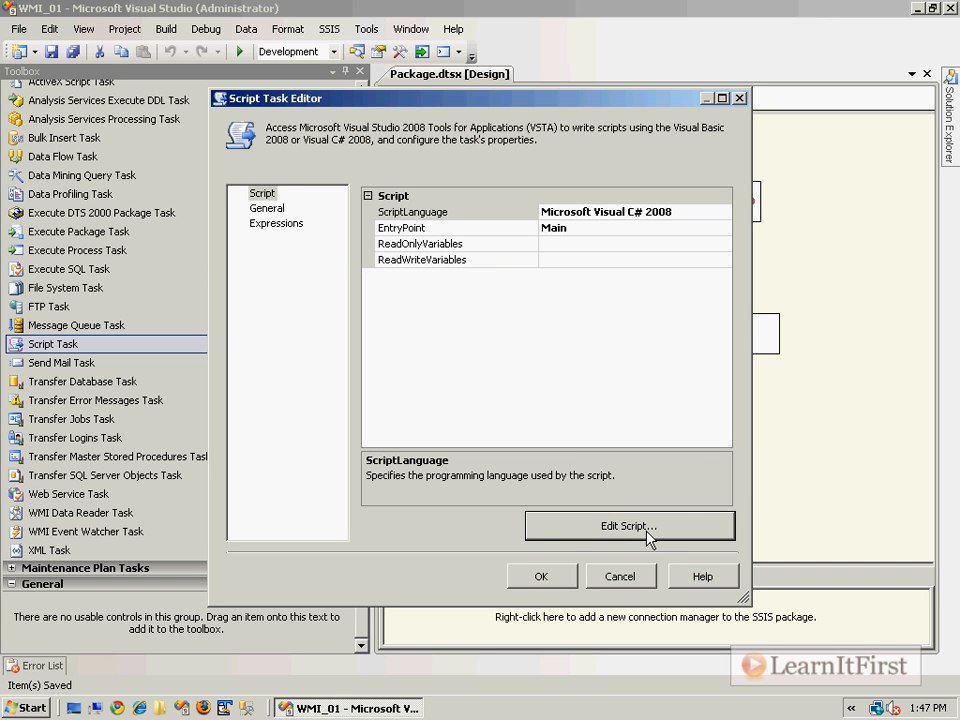
left_click(628, 526)
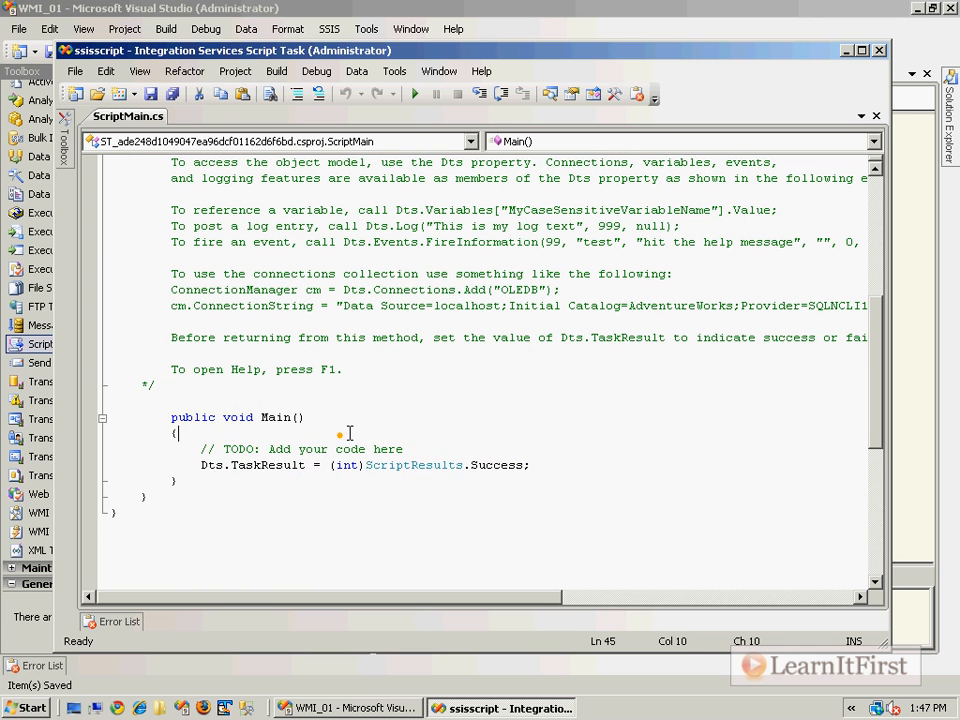
Add MessageBox.Show("WMI Event Watcher was successful") in Main and close the editor and task settings.
type("MessageBos.")
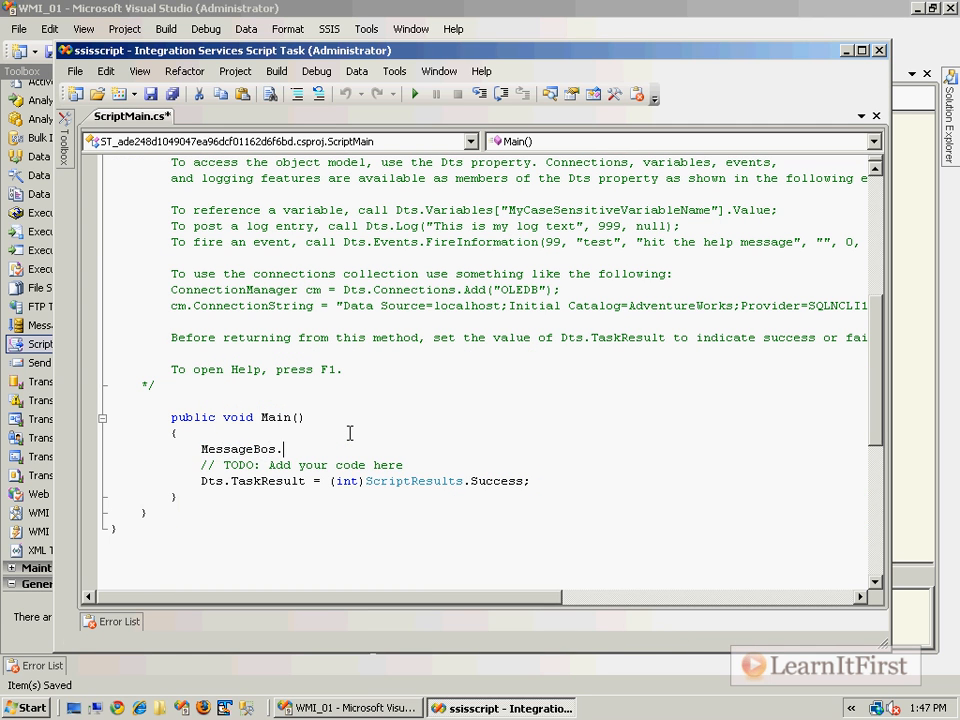
type("Show(")
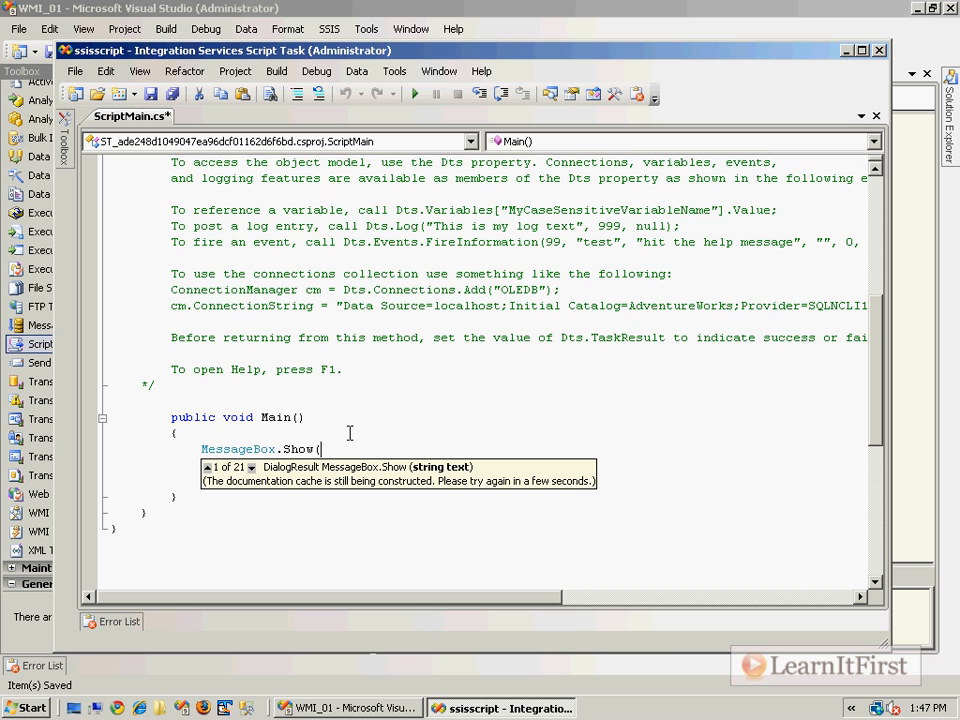
type("\"This")
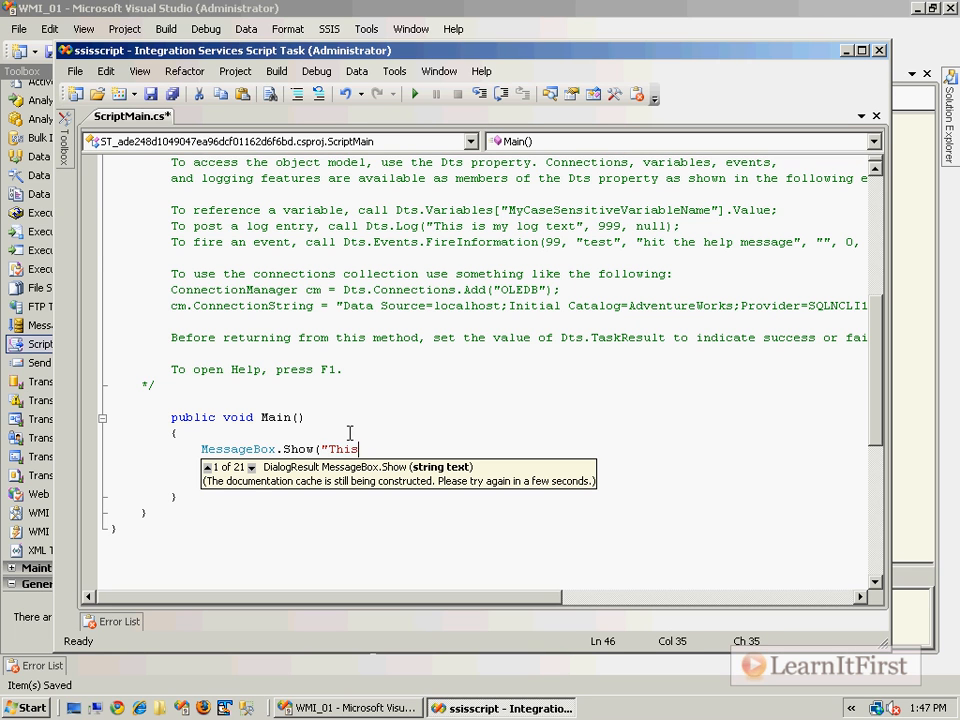
type("WMI E")
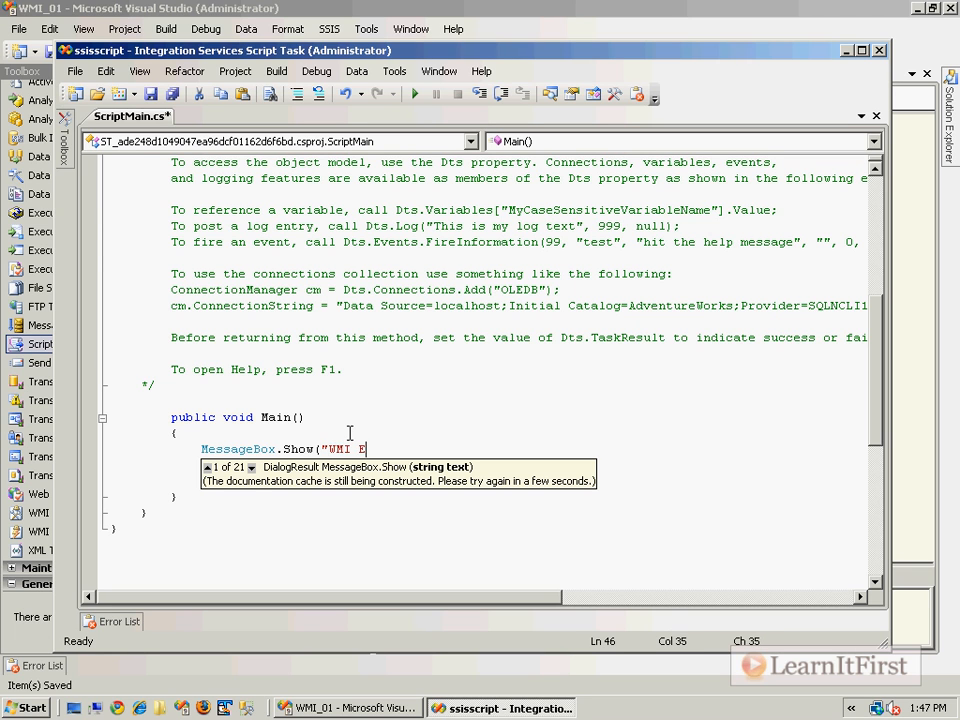
type("vent Watcher was")
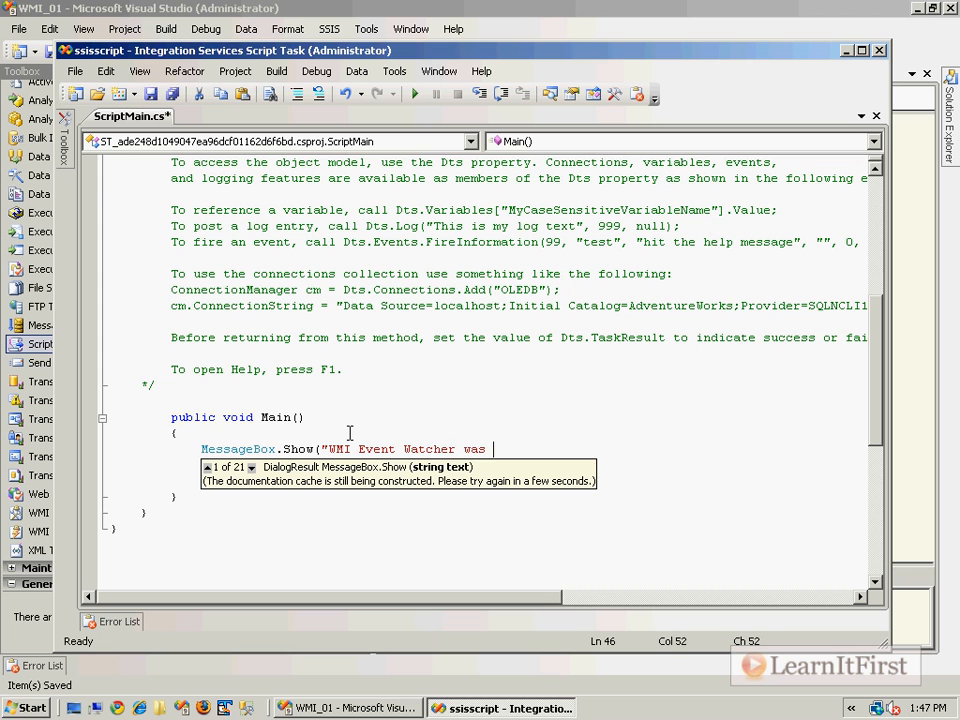
type("successful\");")
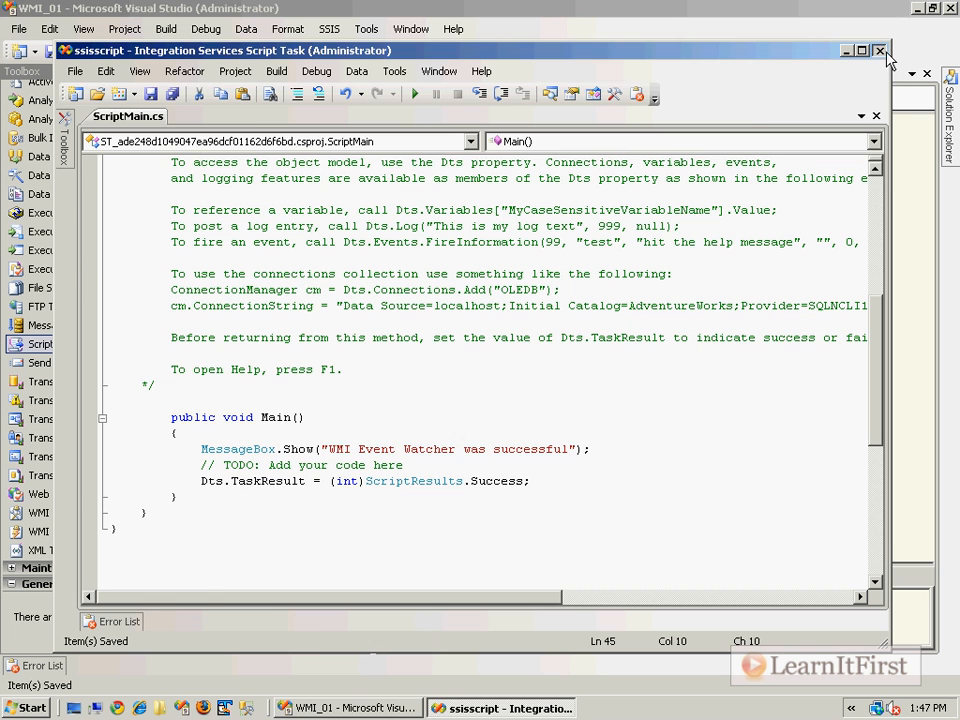
left_click(880, 50)
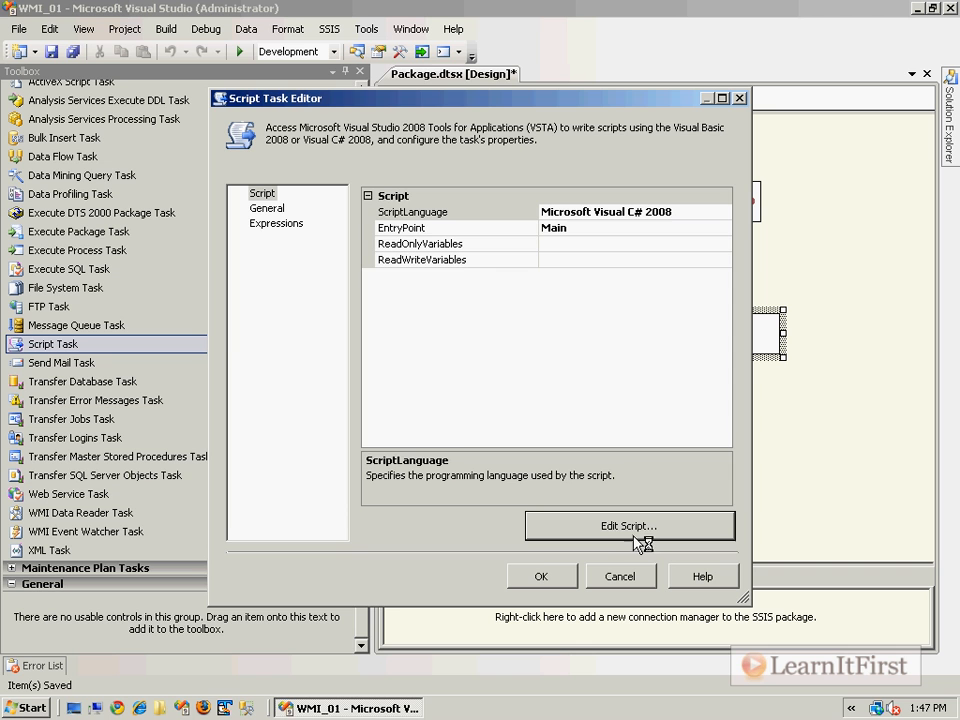
left_click(628, 524)
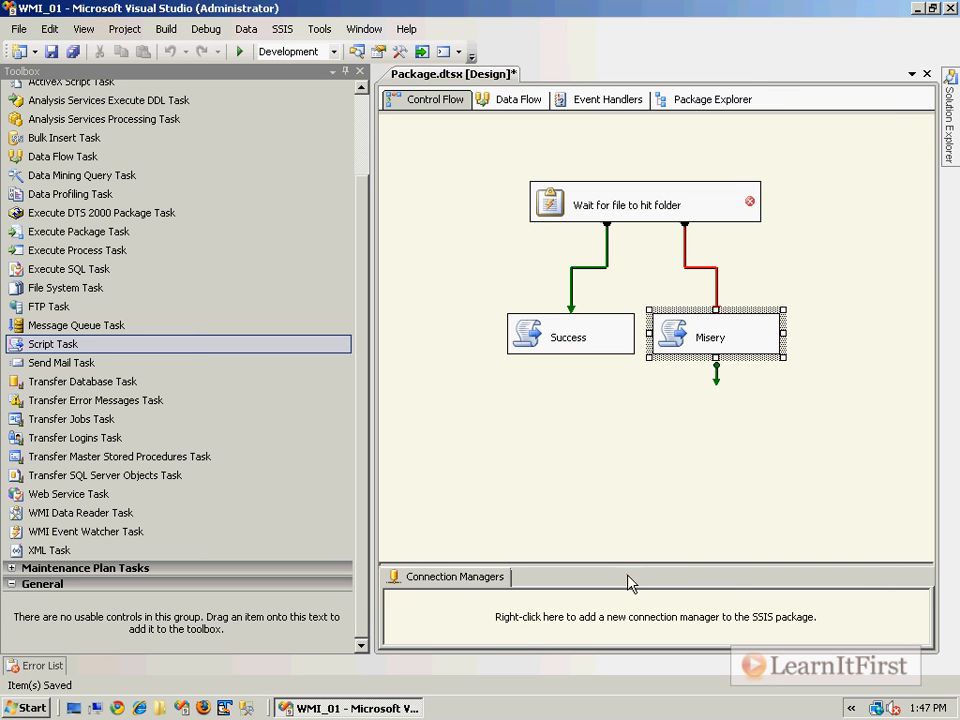
Recreate the Misery script task on a Failure constraint and reopen its settings.
right_click(714, 334)
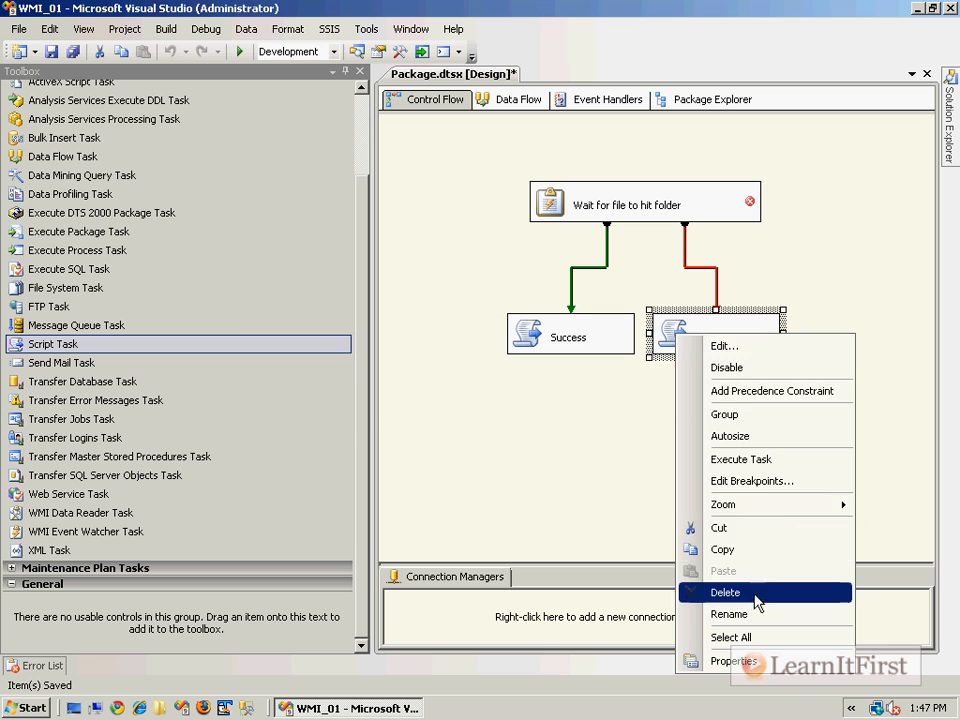
left_click(724, 592)
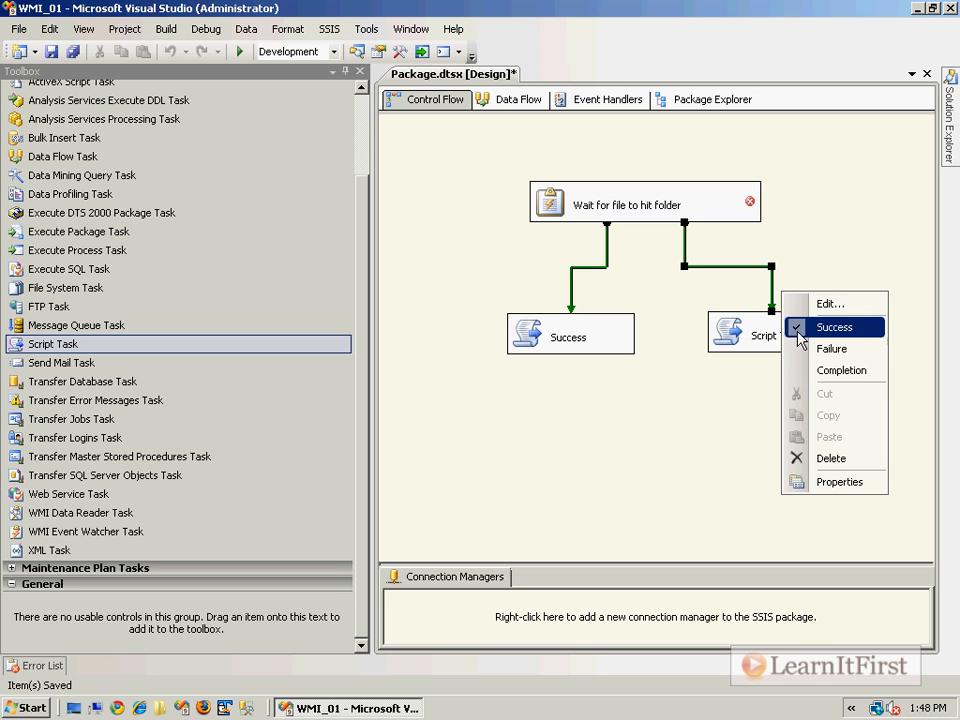
left_click(832, 348)
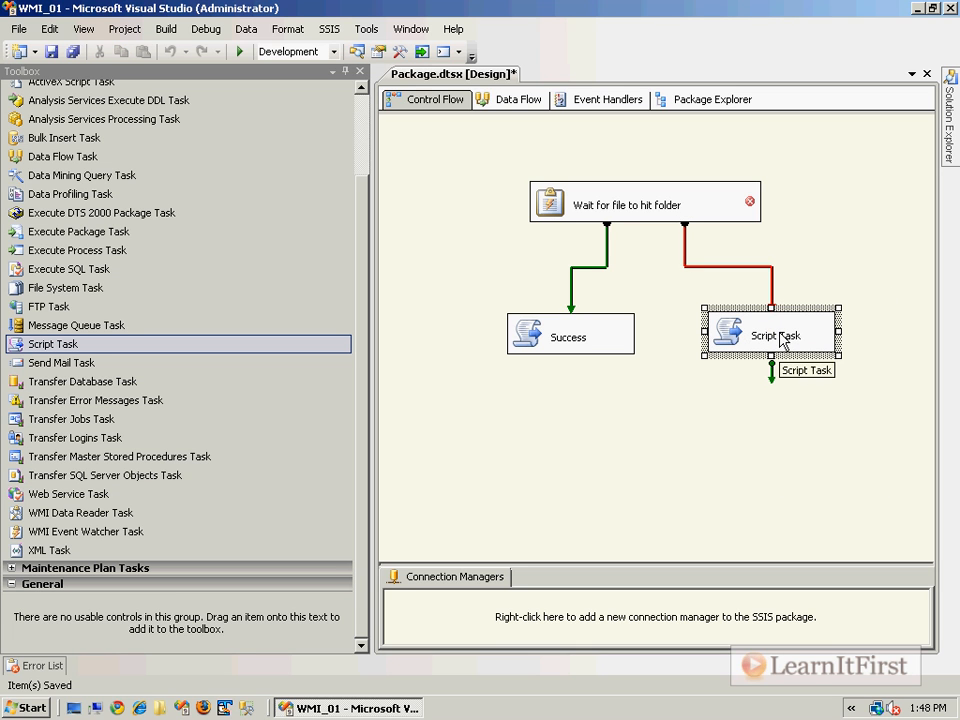
type("Misery")
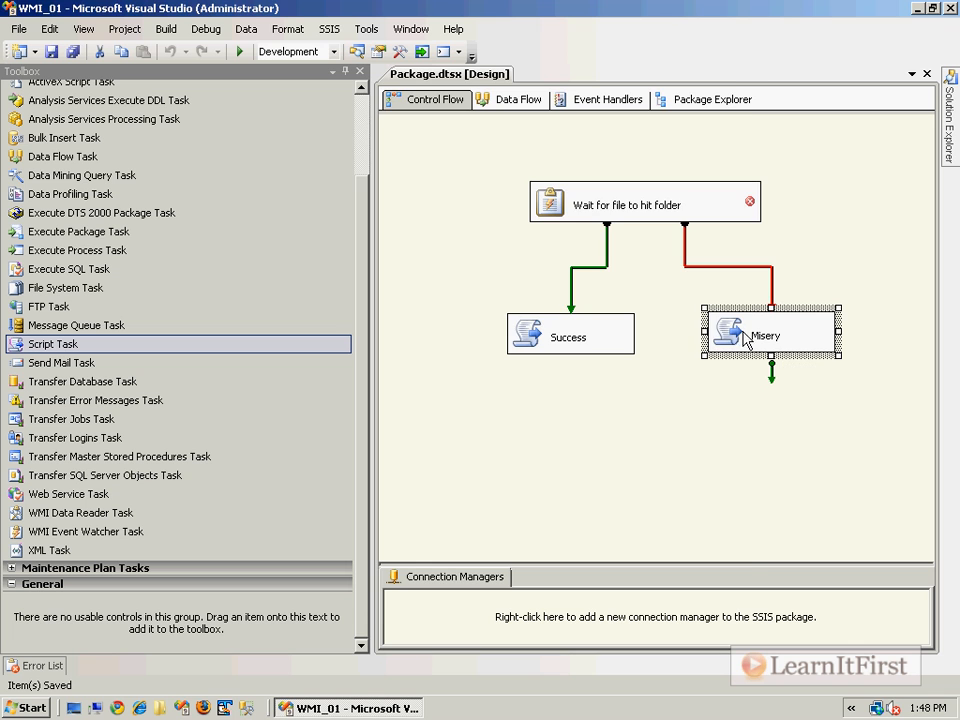
double_click(770, 332)
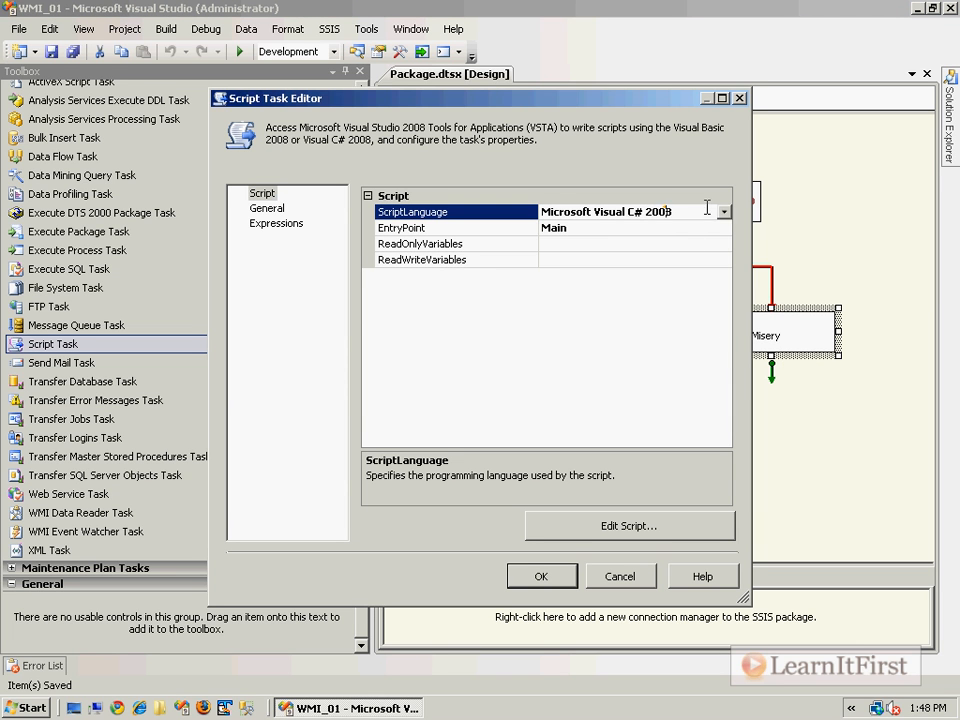
Set the script language, add MessageBox.Show in Main for Misery, and confirm the task settings.
left_click(612, 212)
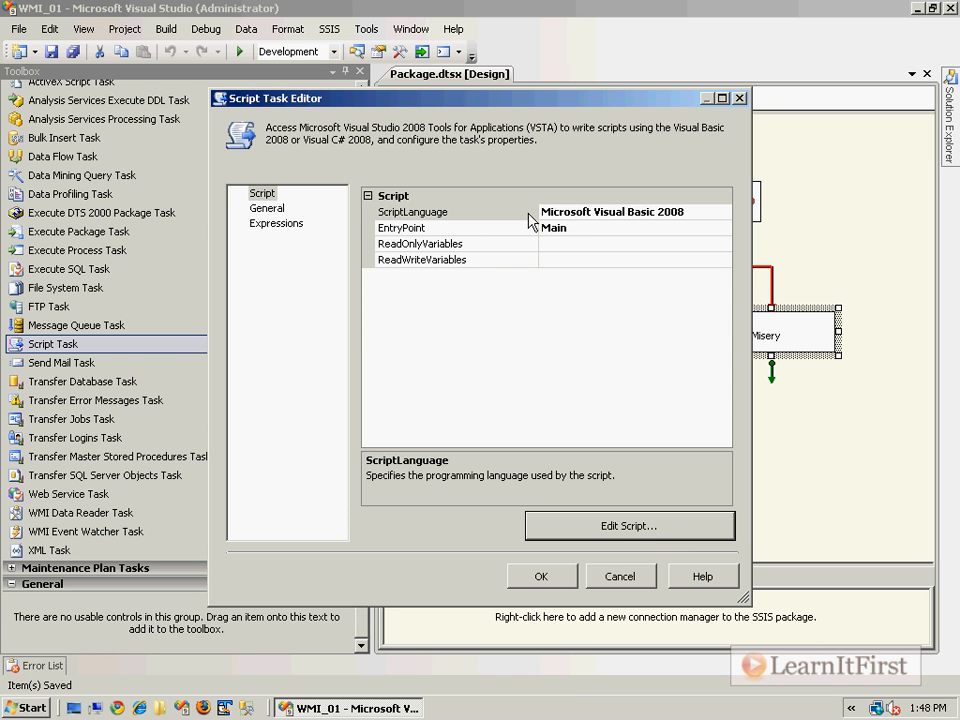
left_click(628, 524)
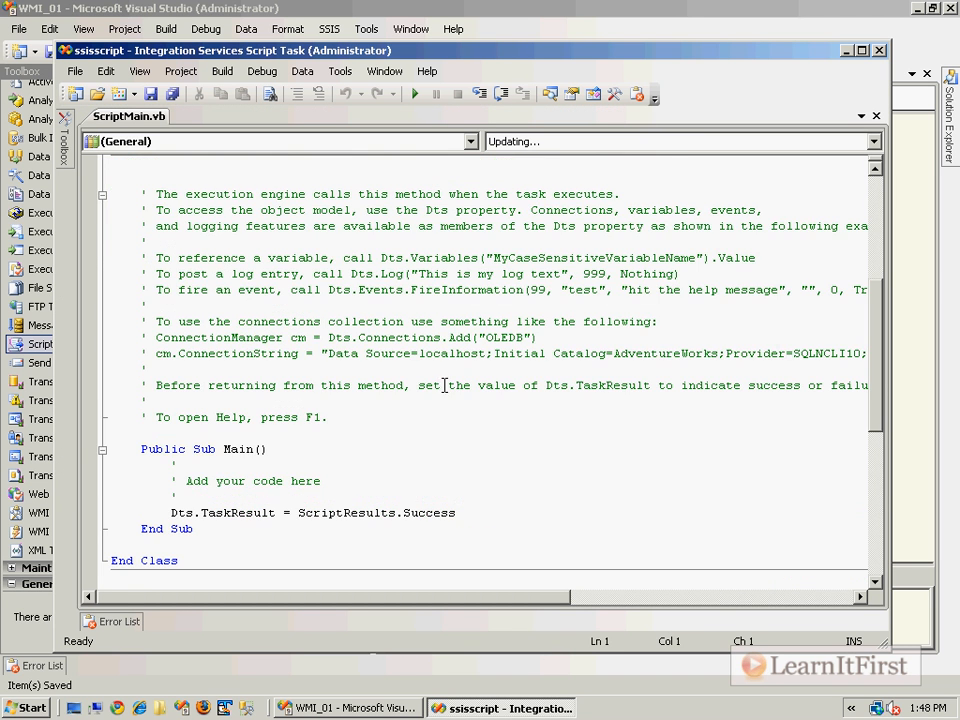
scroll("down", 3)
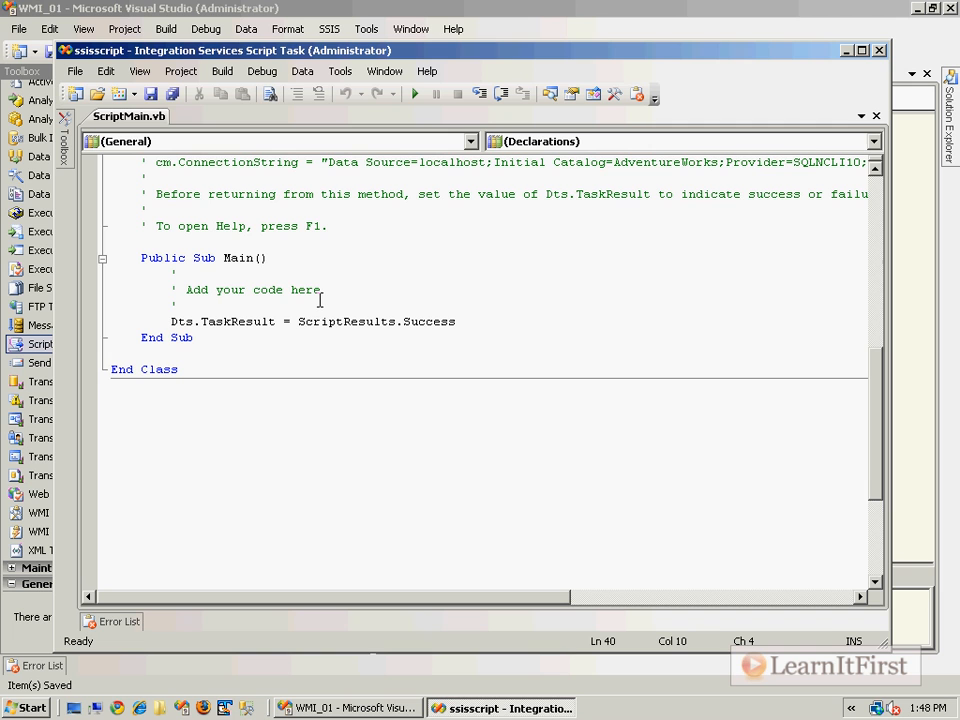
type("Message")
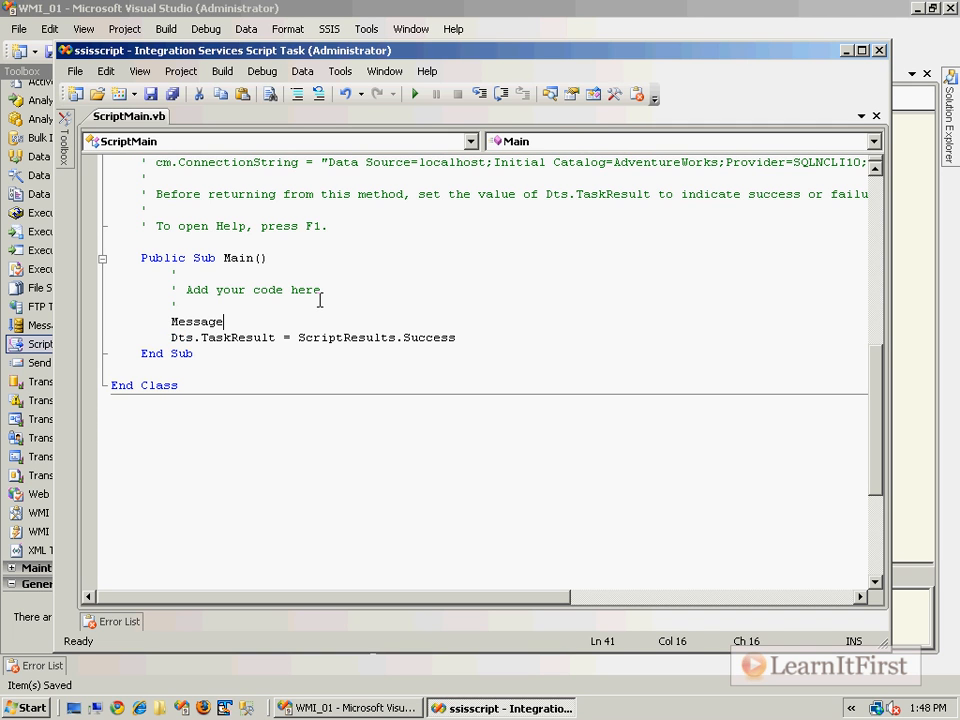
type("Box.Show")
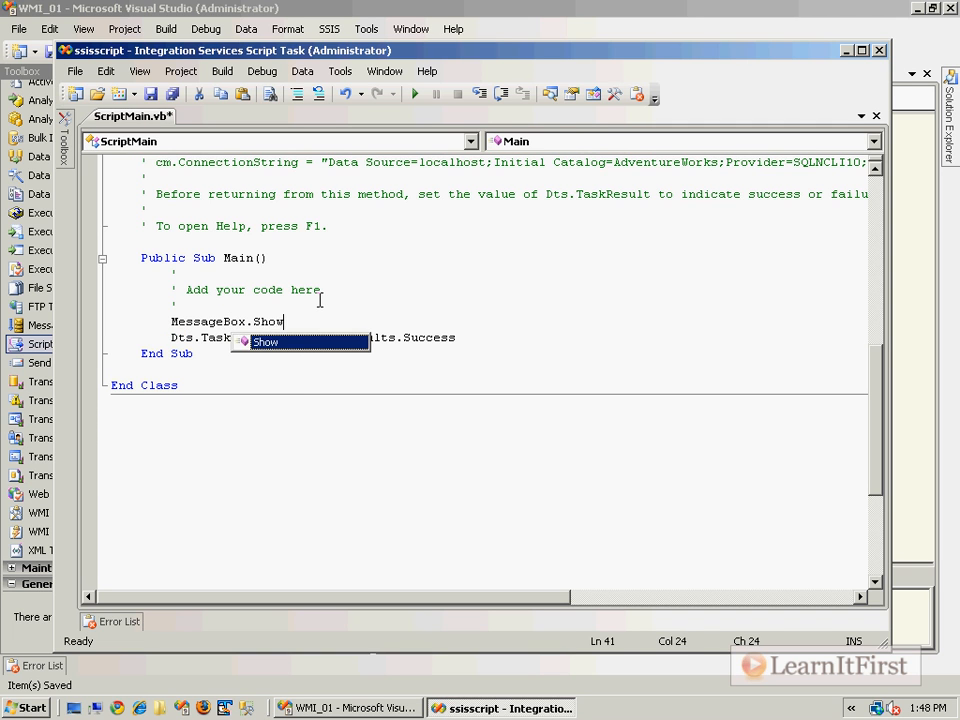
type("(\"M")
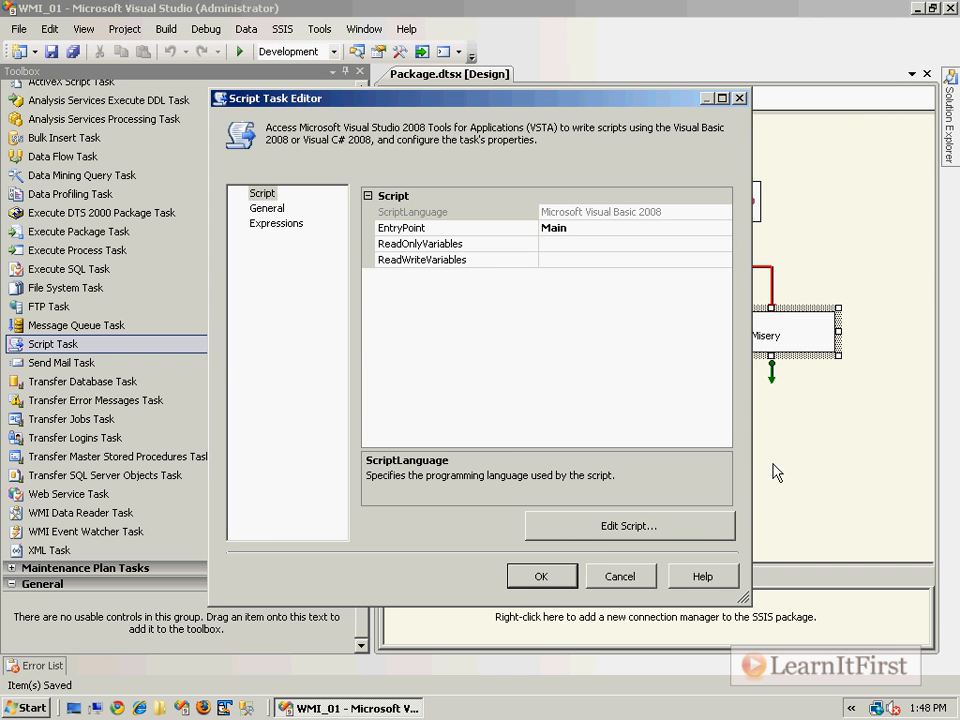
left_click(620, 576)
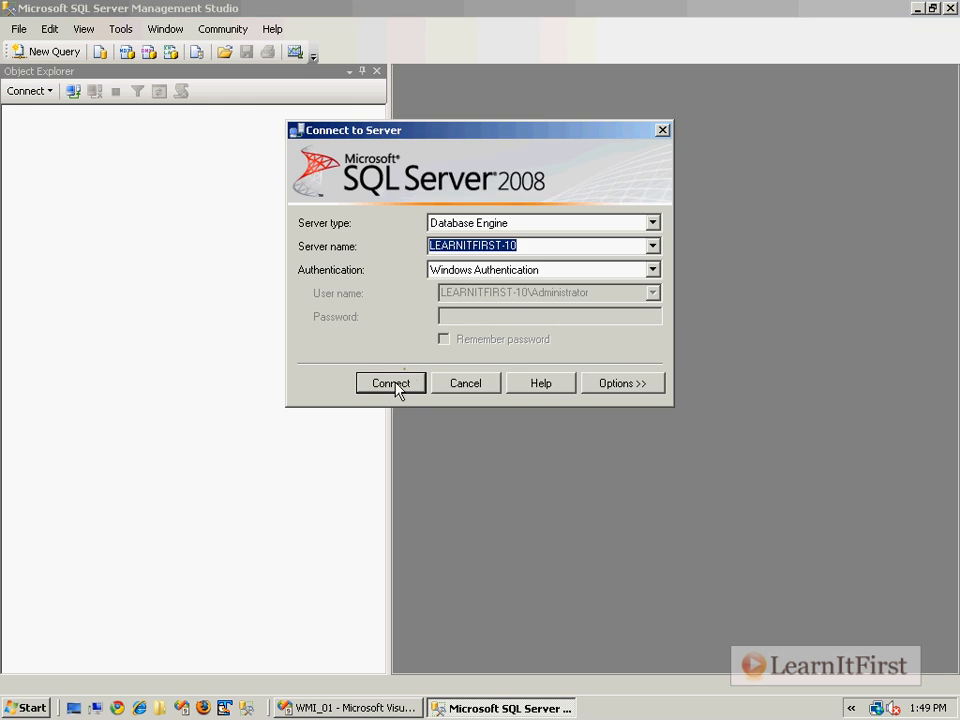
Connect to the server, open WMI_01.sql and highlight the __InstanceCreationEvent class in the first query.
left_click(390, 384)
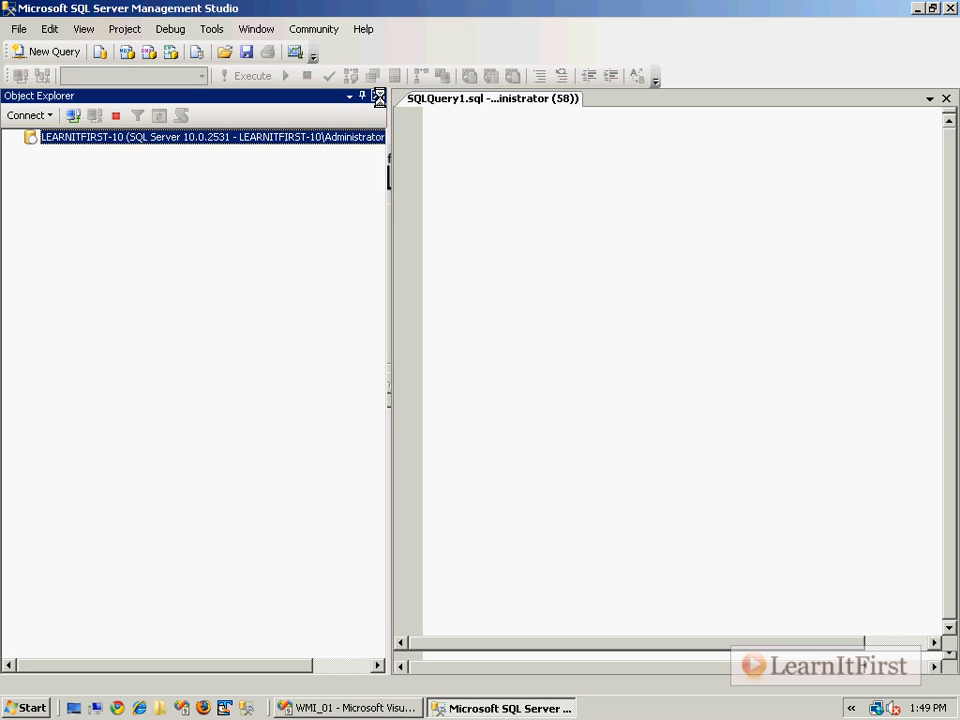
left_click(380, 96)
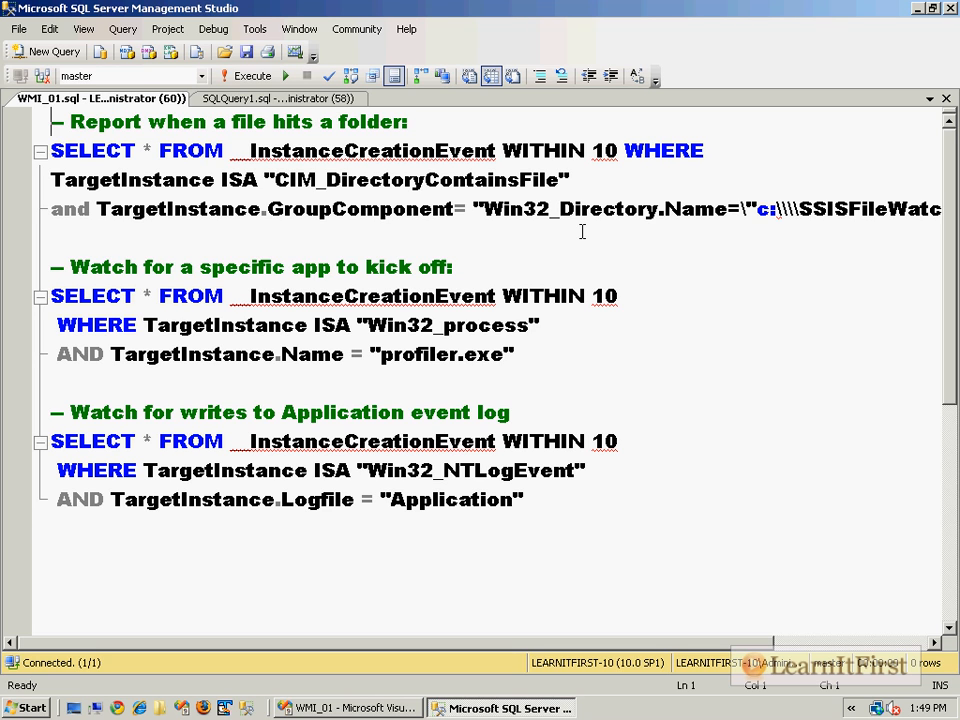
double_click(364, 150)
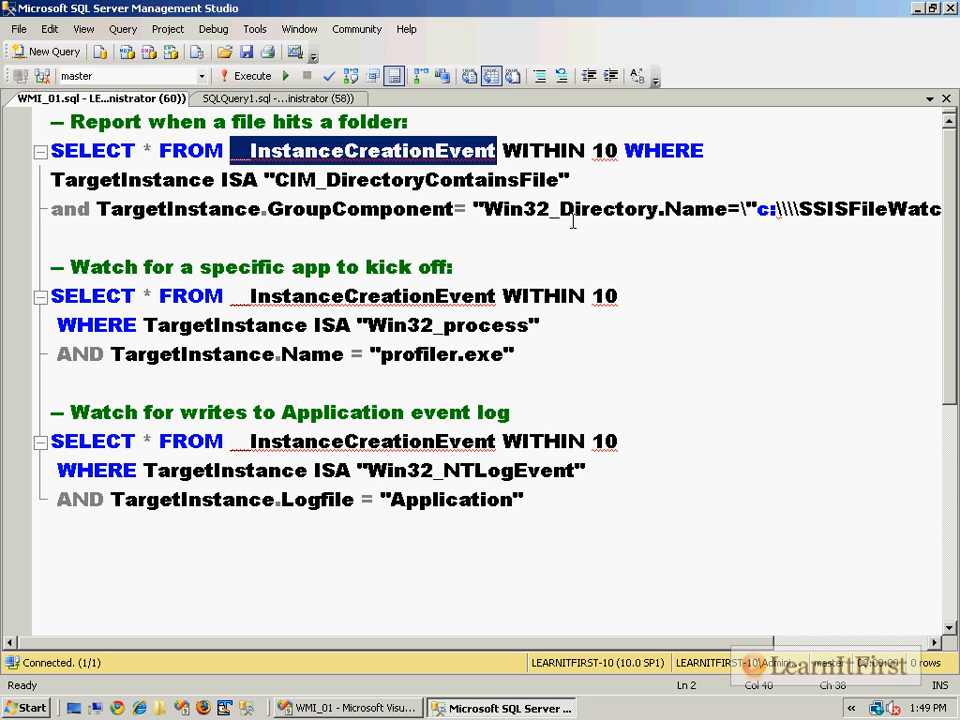
mouse_move(596, 232)
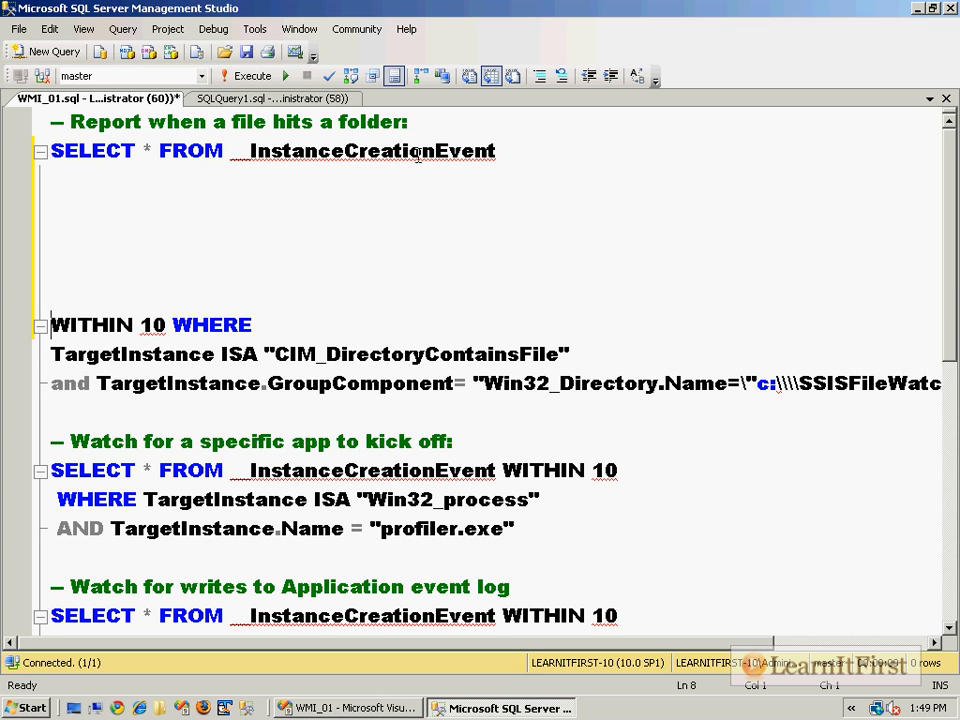
double_click(390, 150)
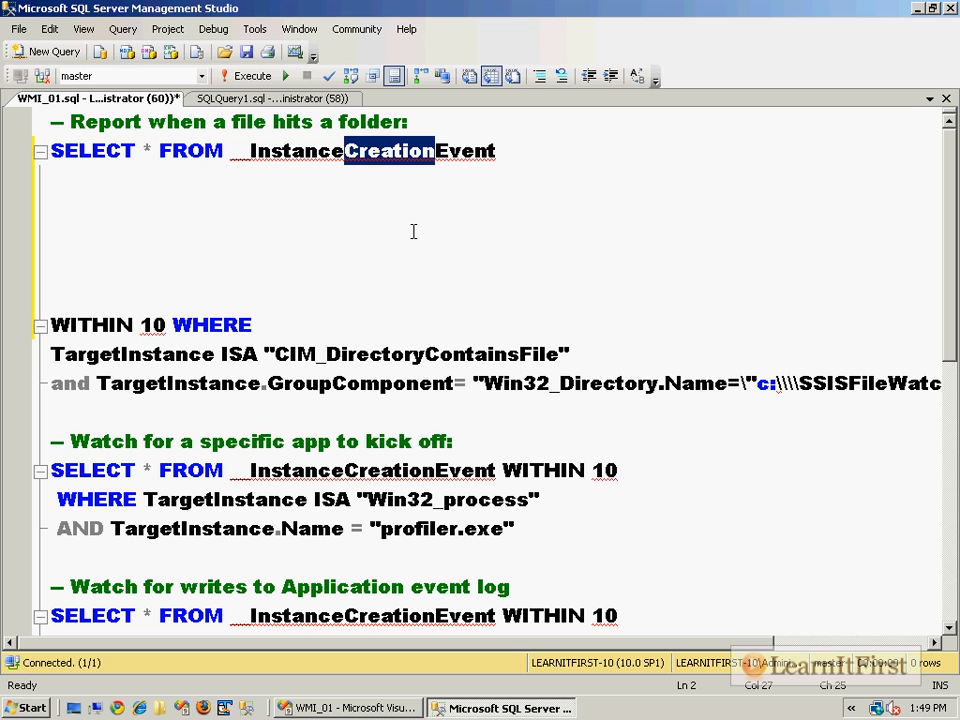
left_click(544, 150)
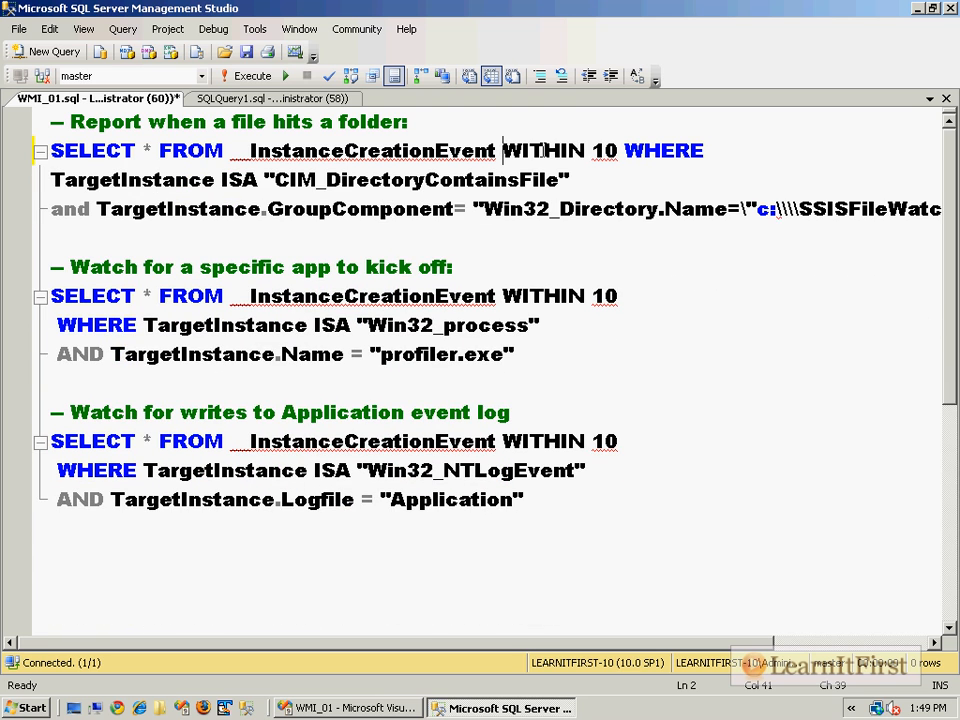
Move the WHERE clause after WITHIN 10 onto its own line and highlight TargetInstance and GroupComponent.
left_click_drag(528, 150, 618, 150)
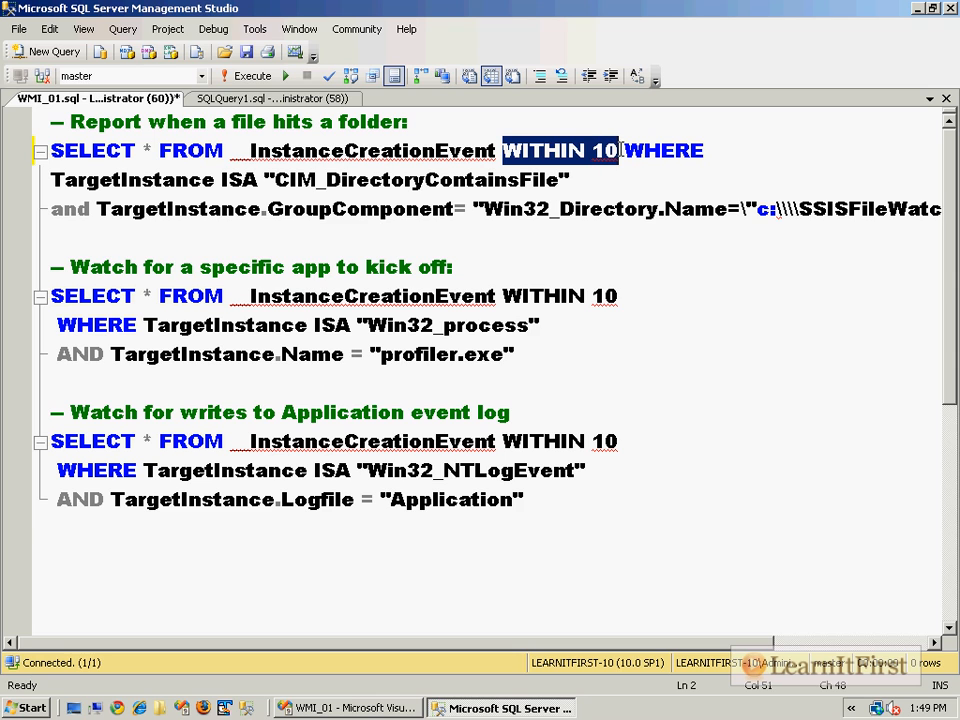
mouse_move(704, 184)
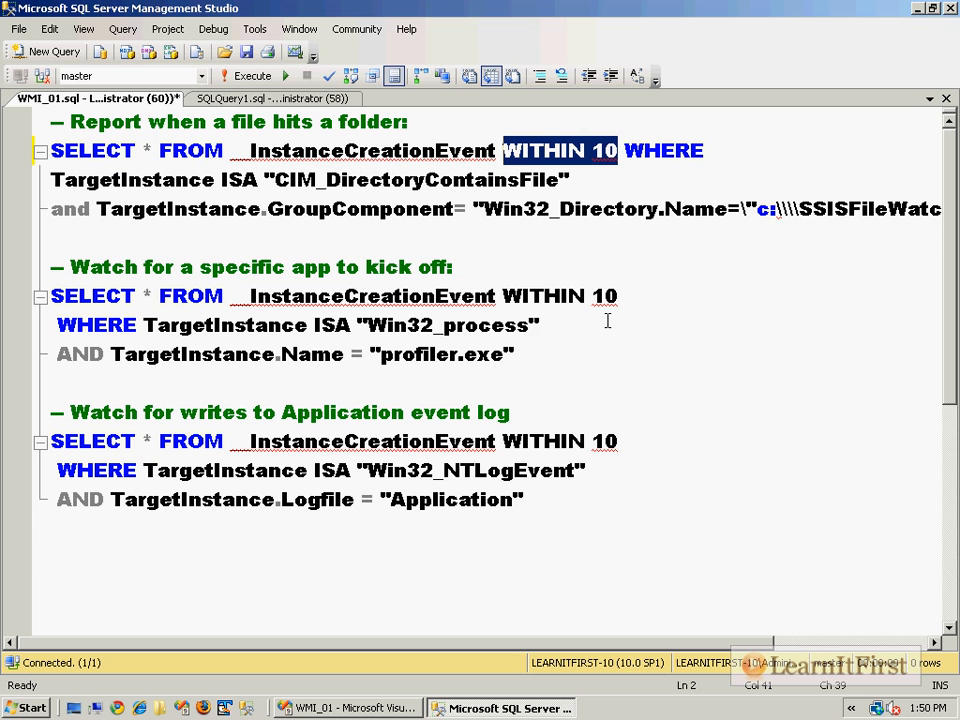
left_click(624, 150)
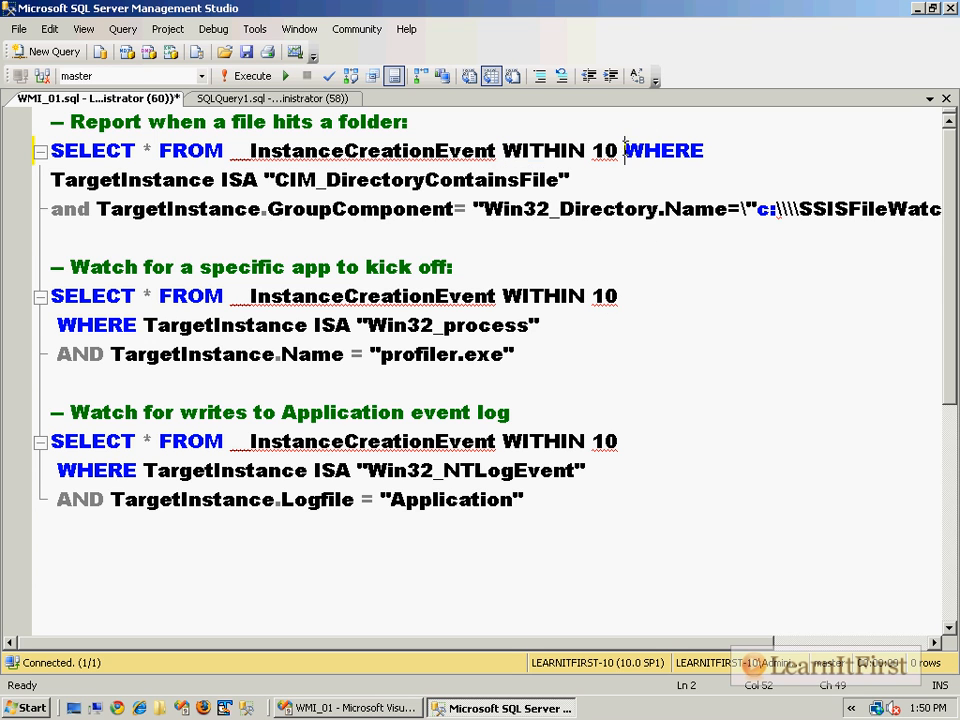
key("Enter")
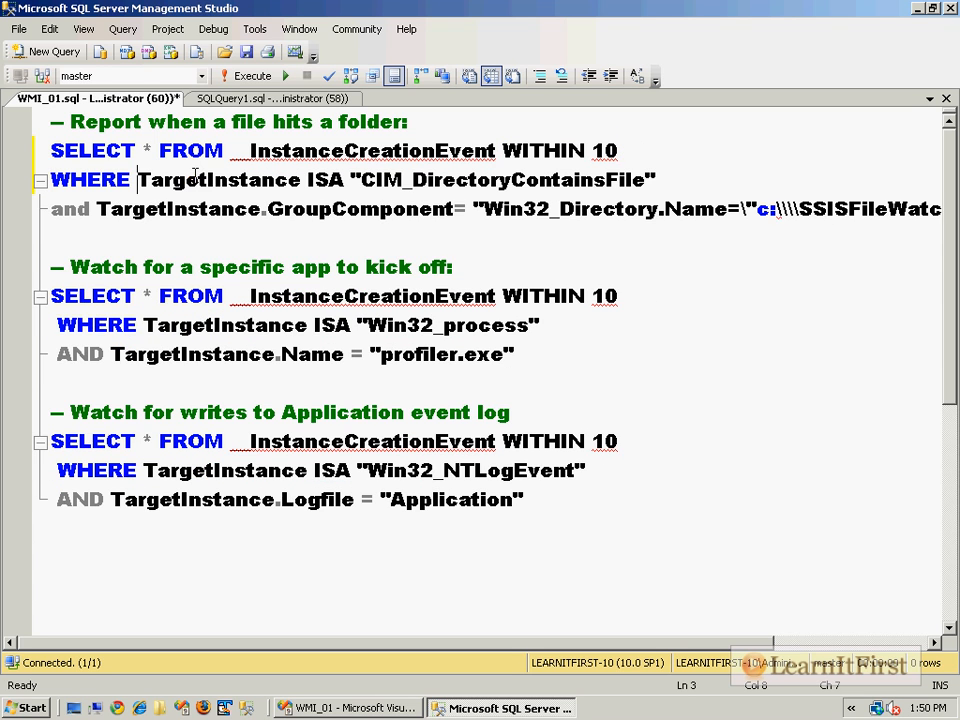
double_click(216, 180)
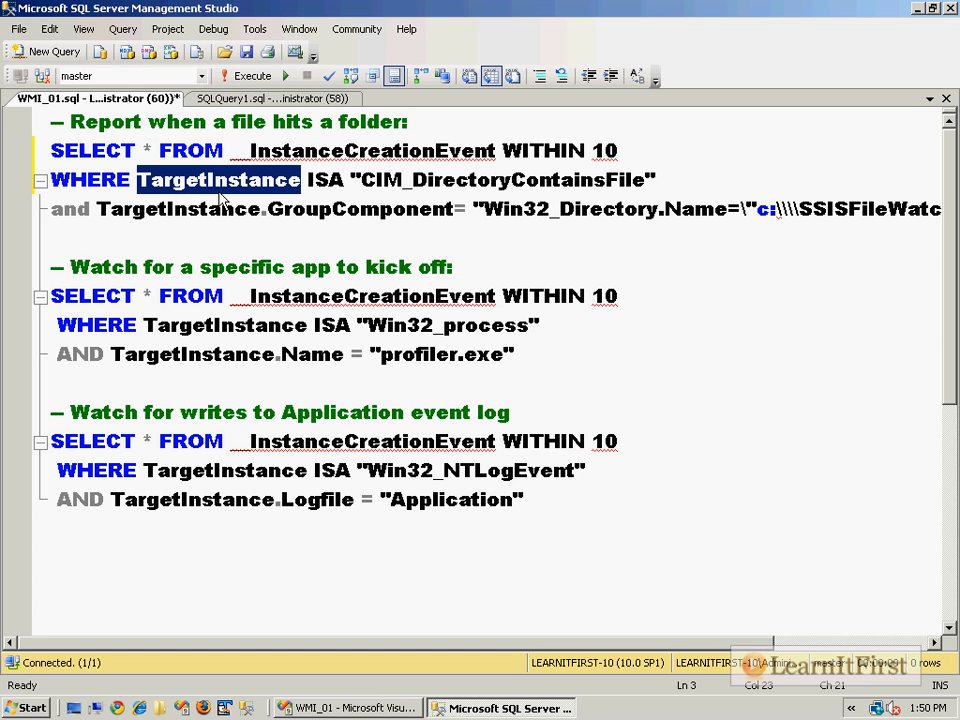
mouse_move(374, 188)
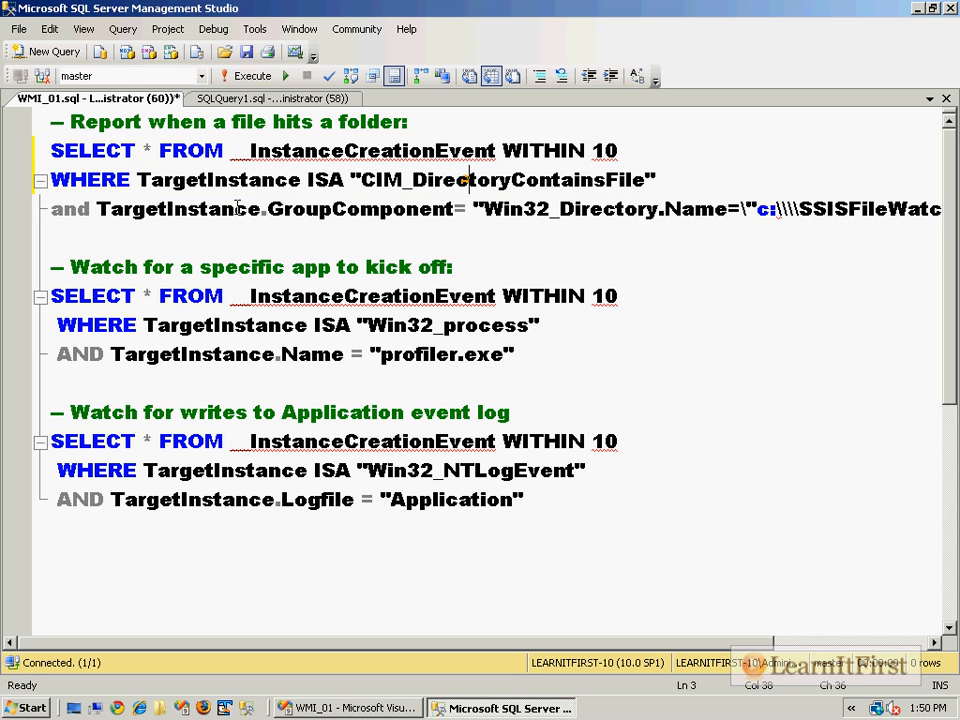
double_click(360, 210)
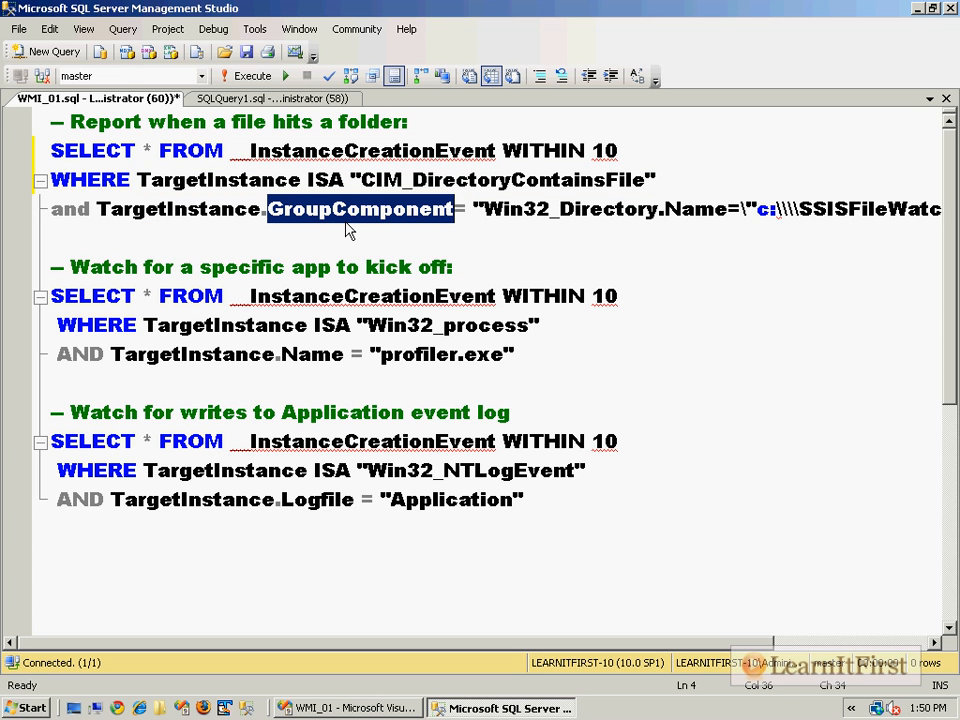